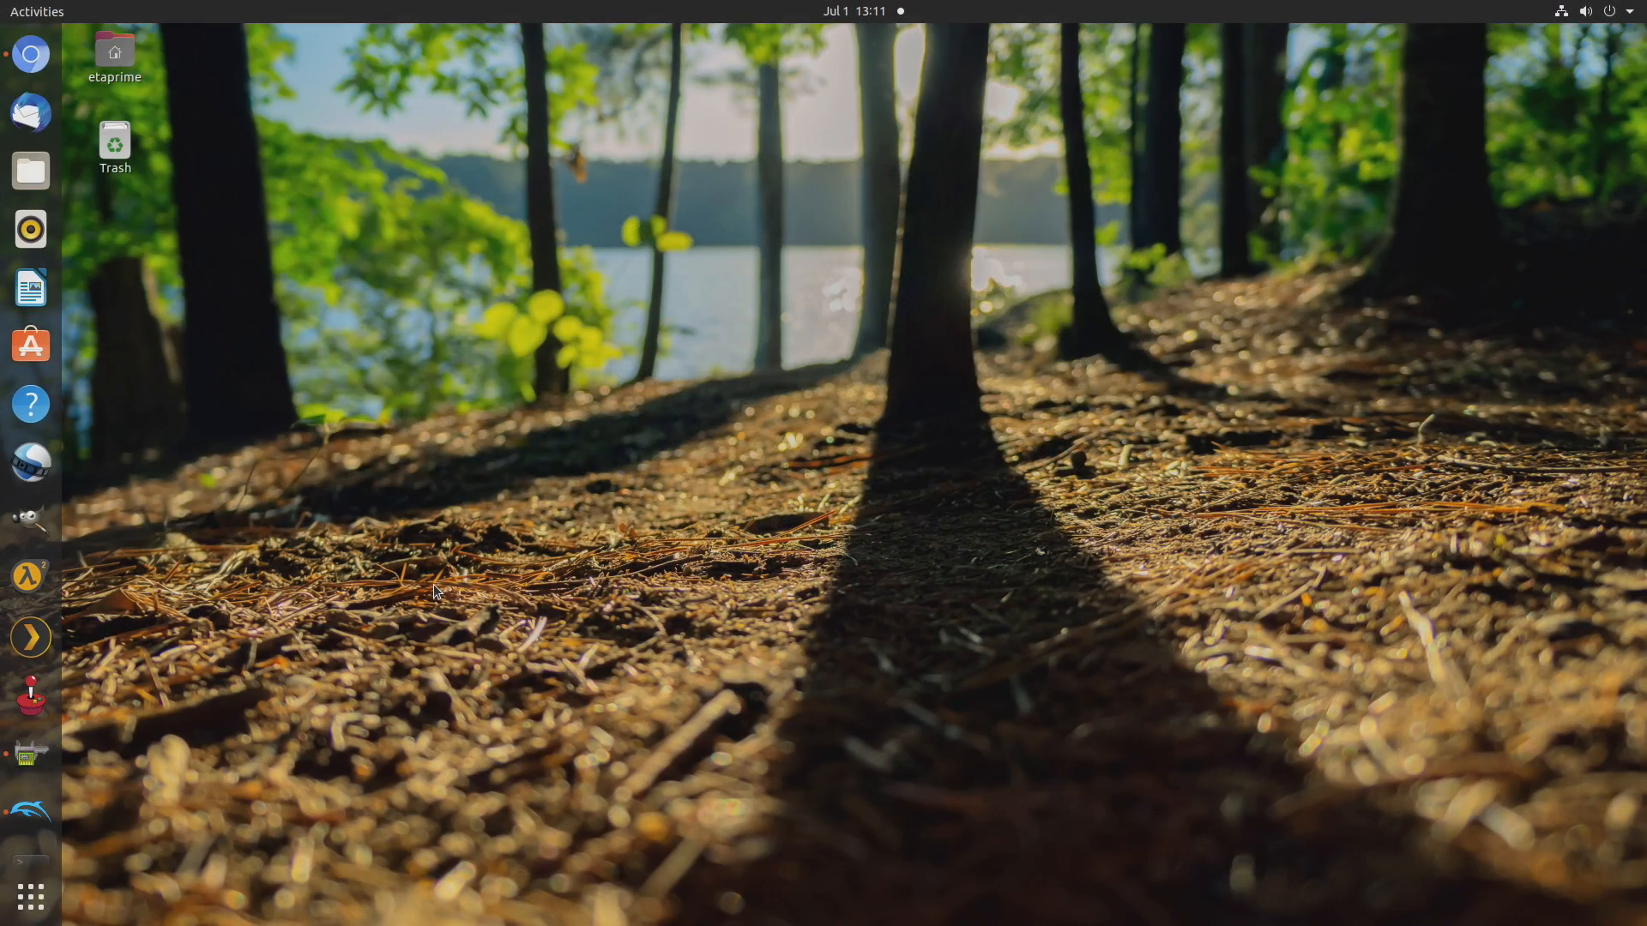
mouse_move(432, 424)
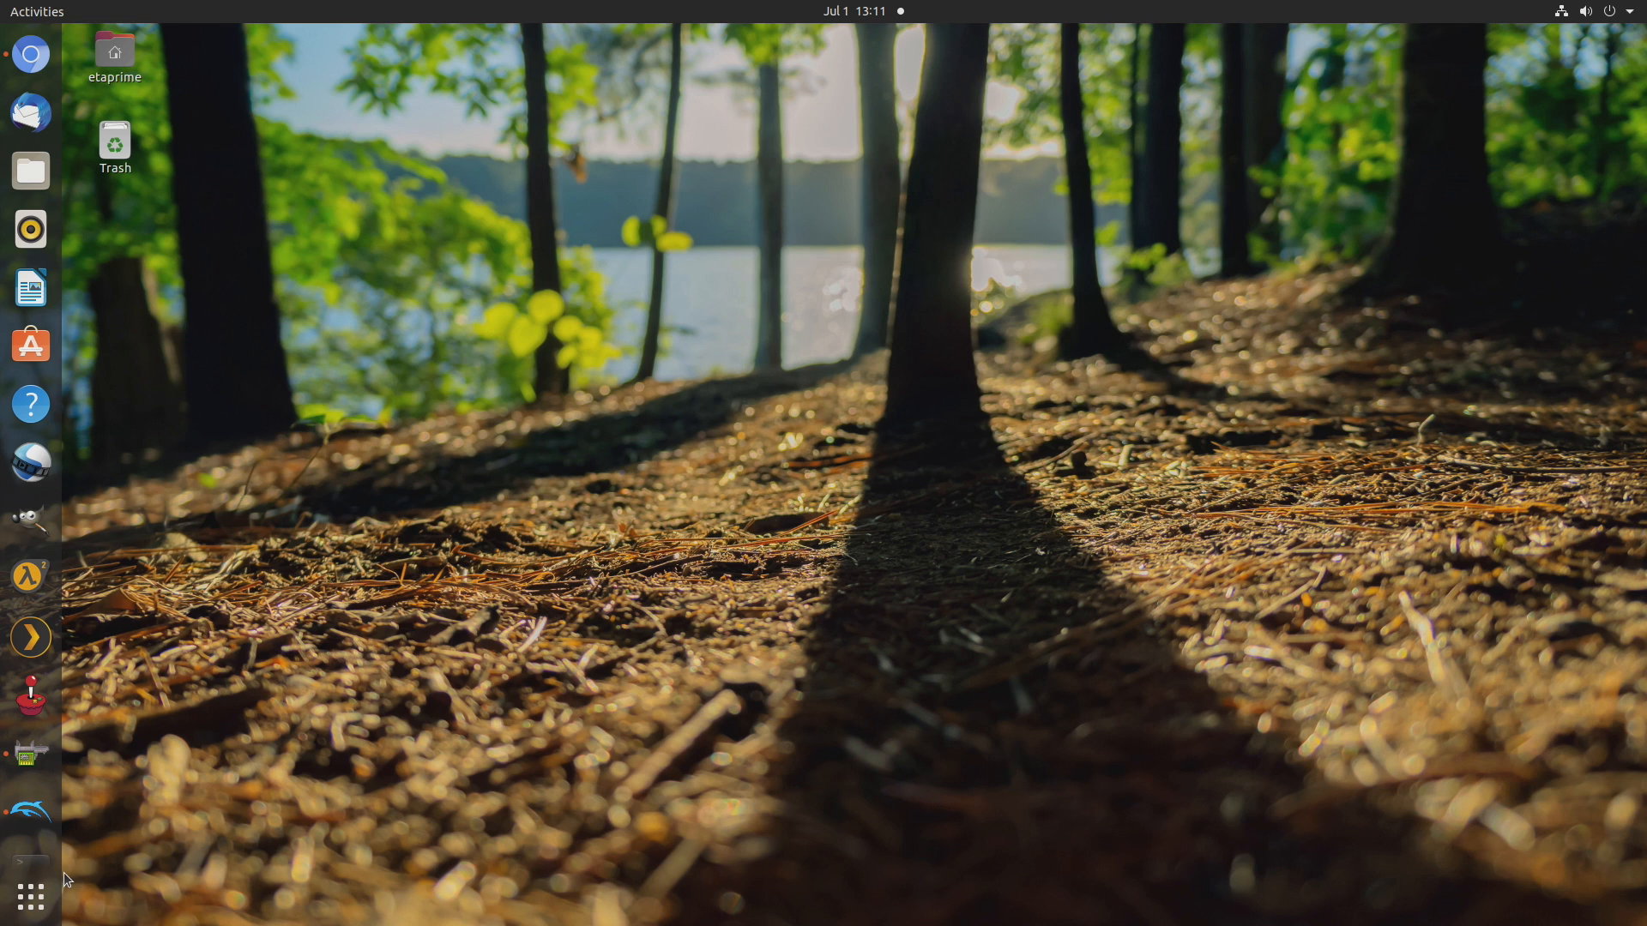
Launch System Profiler and Benchmark from the dock to view the computer summary
left_click(29, 753)
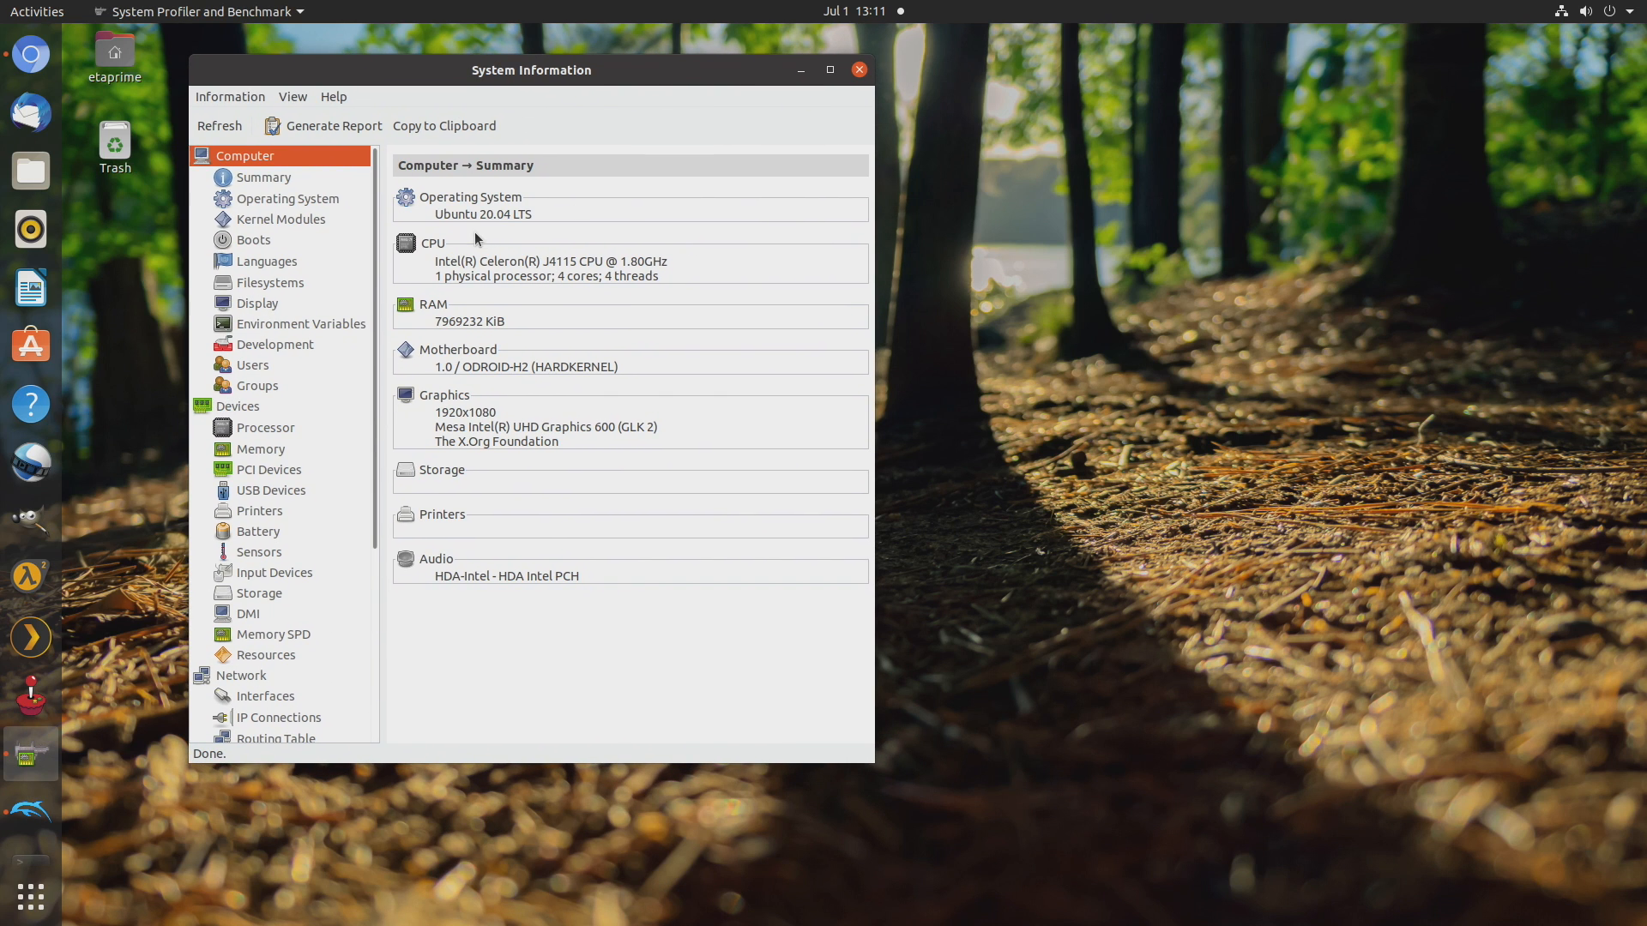
mouse_move(574, 309)
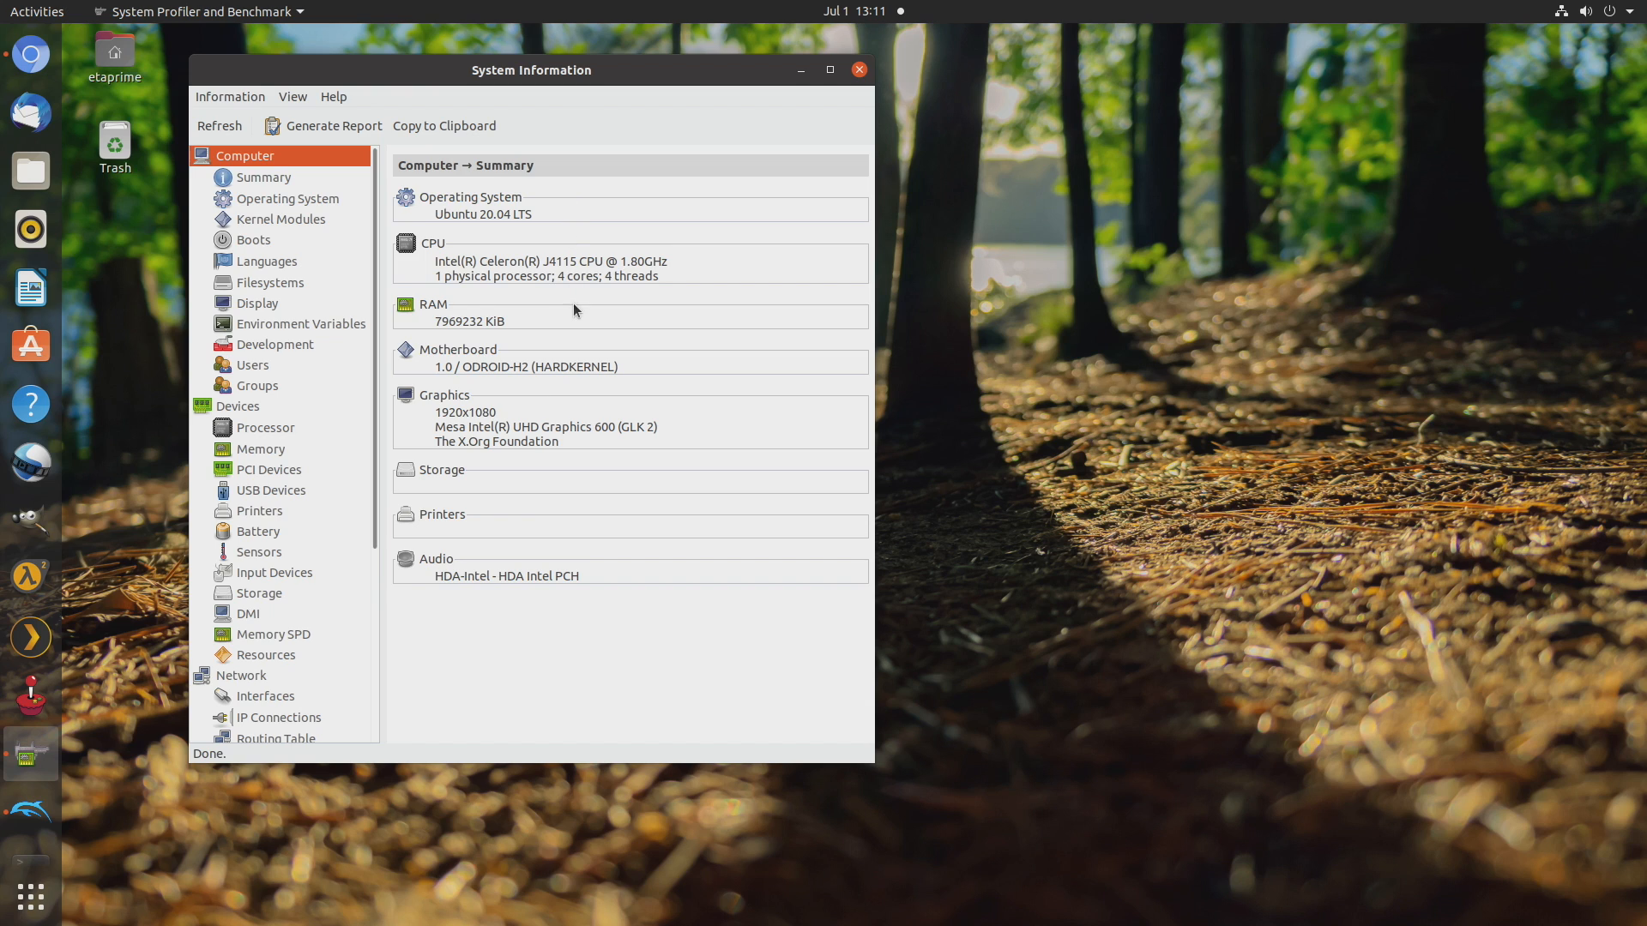
mouse_move(563, 276)
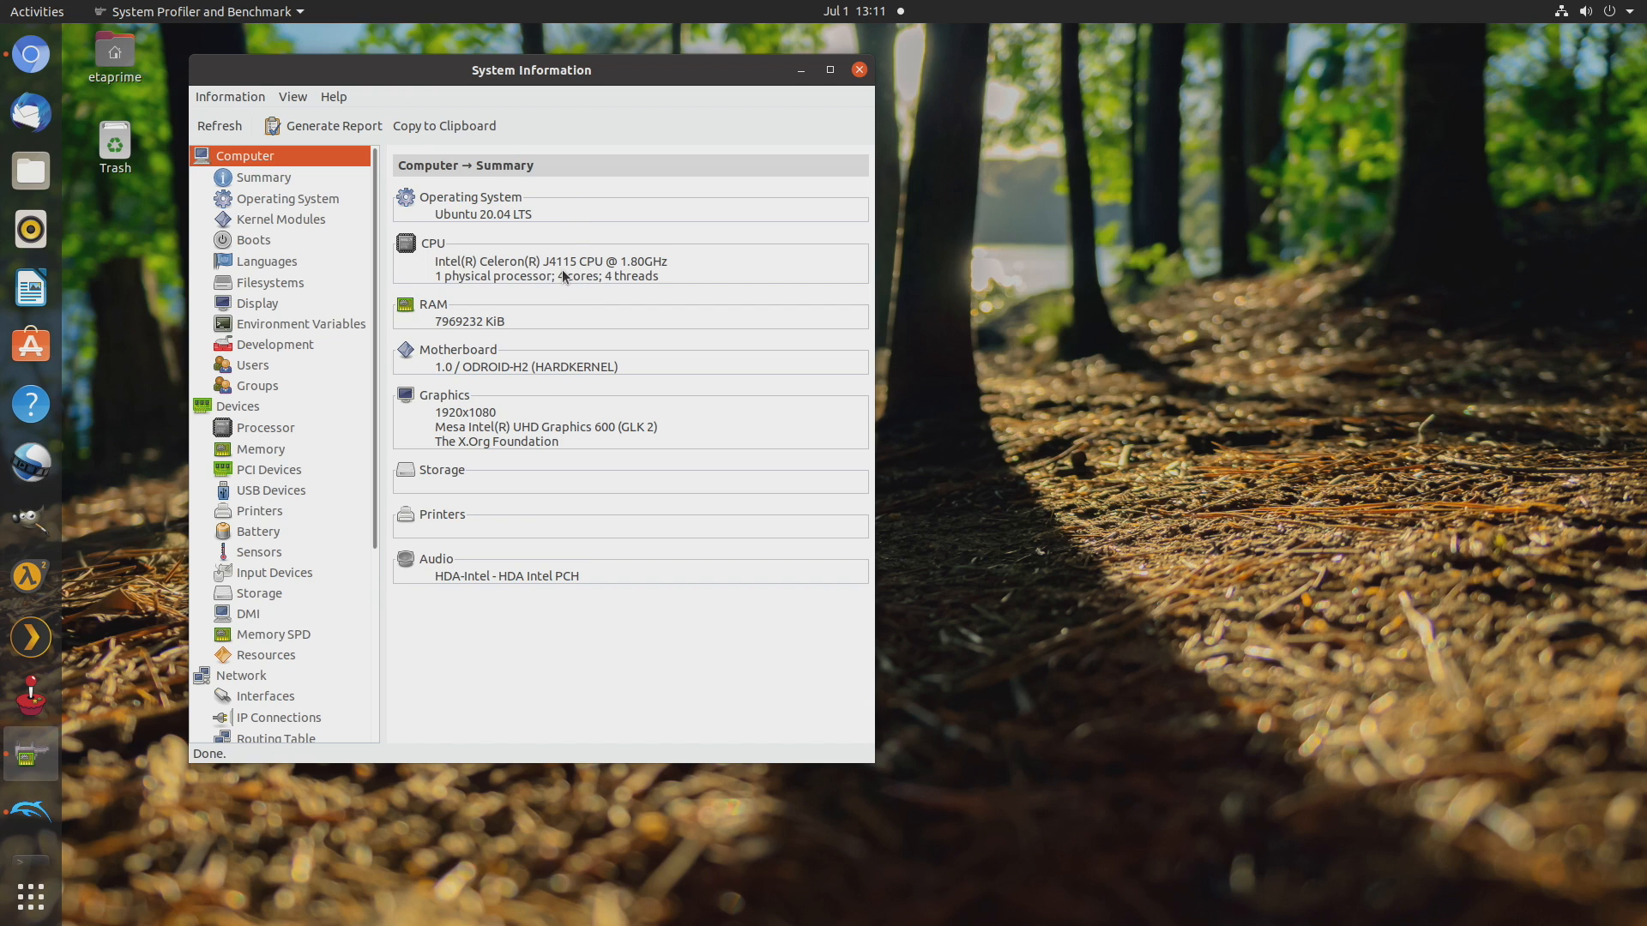
mouse_move(474, 426)
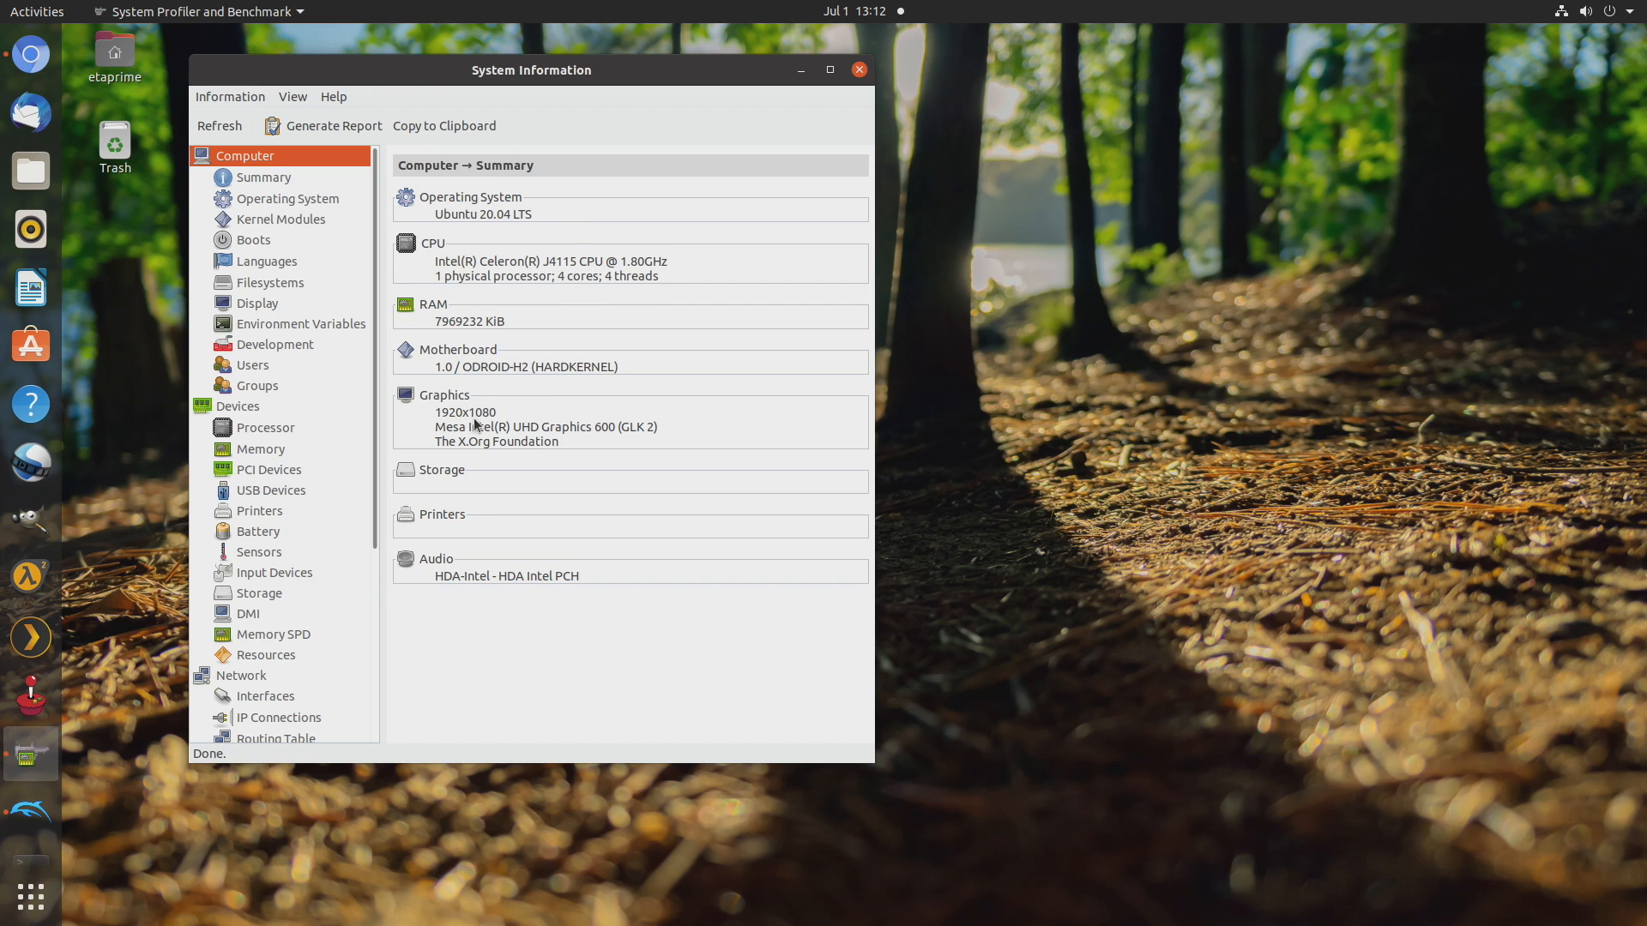
mouse_move(553, 443)
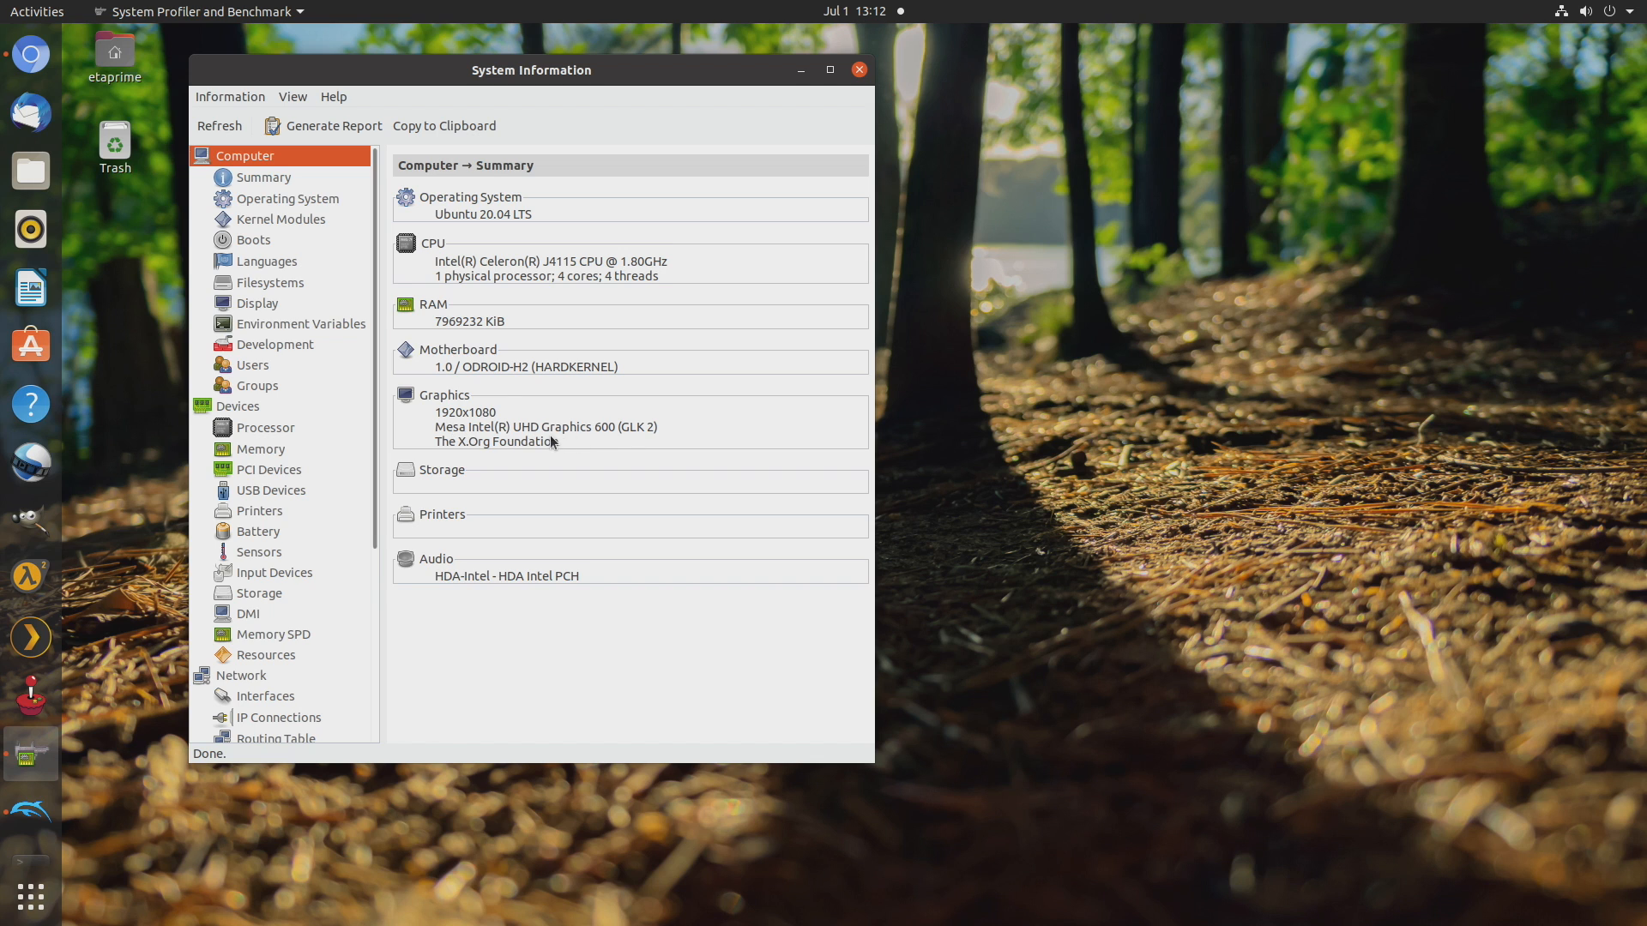
mouse_move(618, 440)
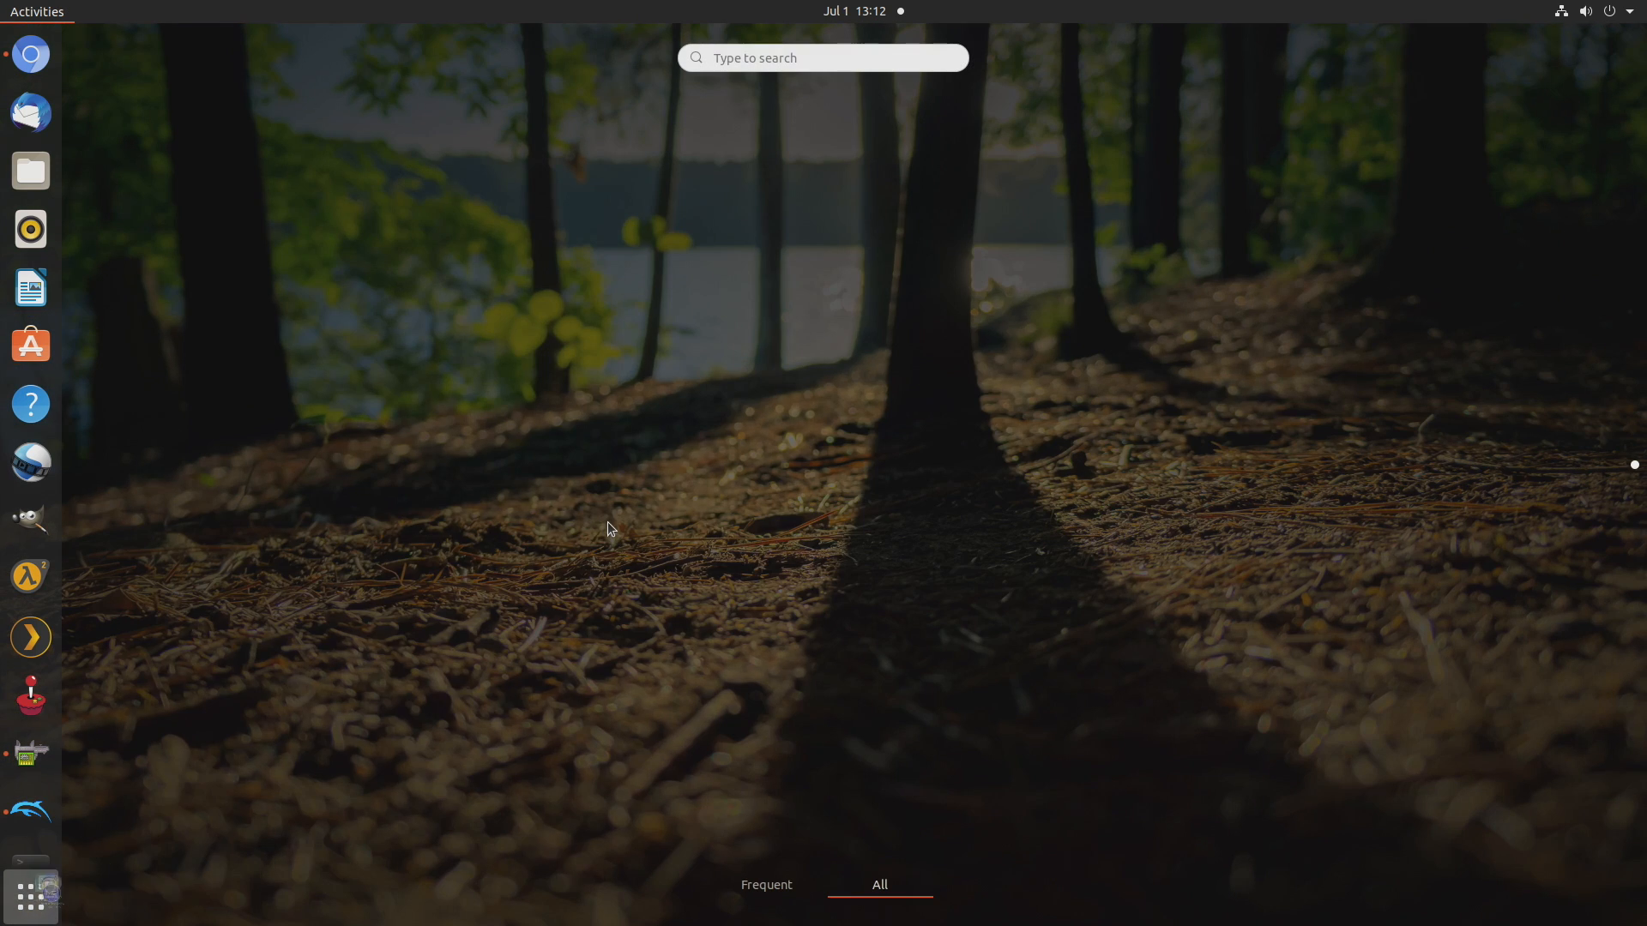
Return to the desktop and open the top-right system menu to check Ethernet status
left_click(31, 894)
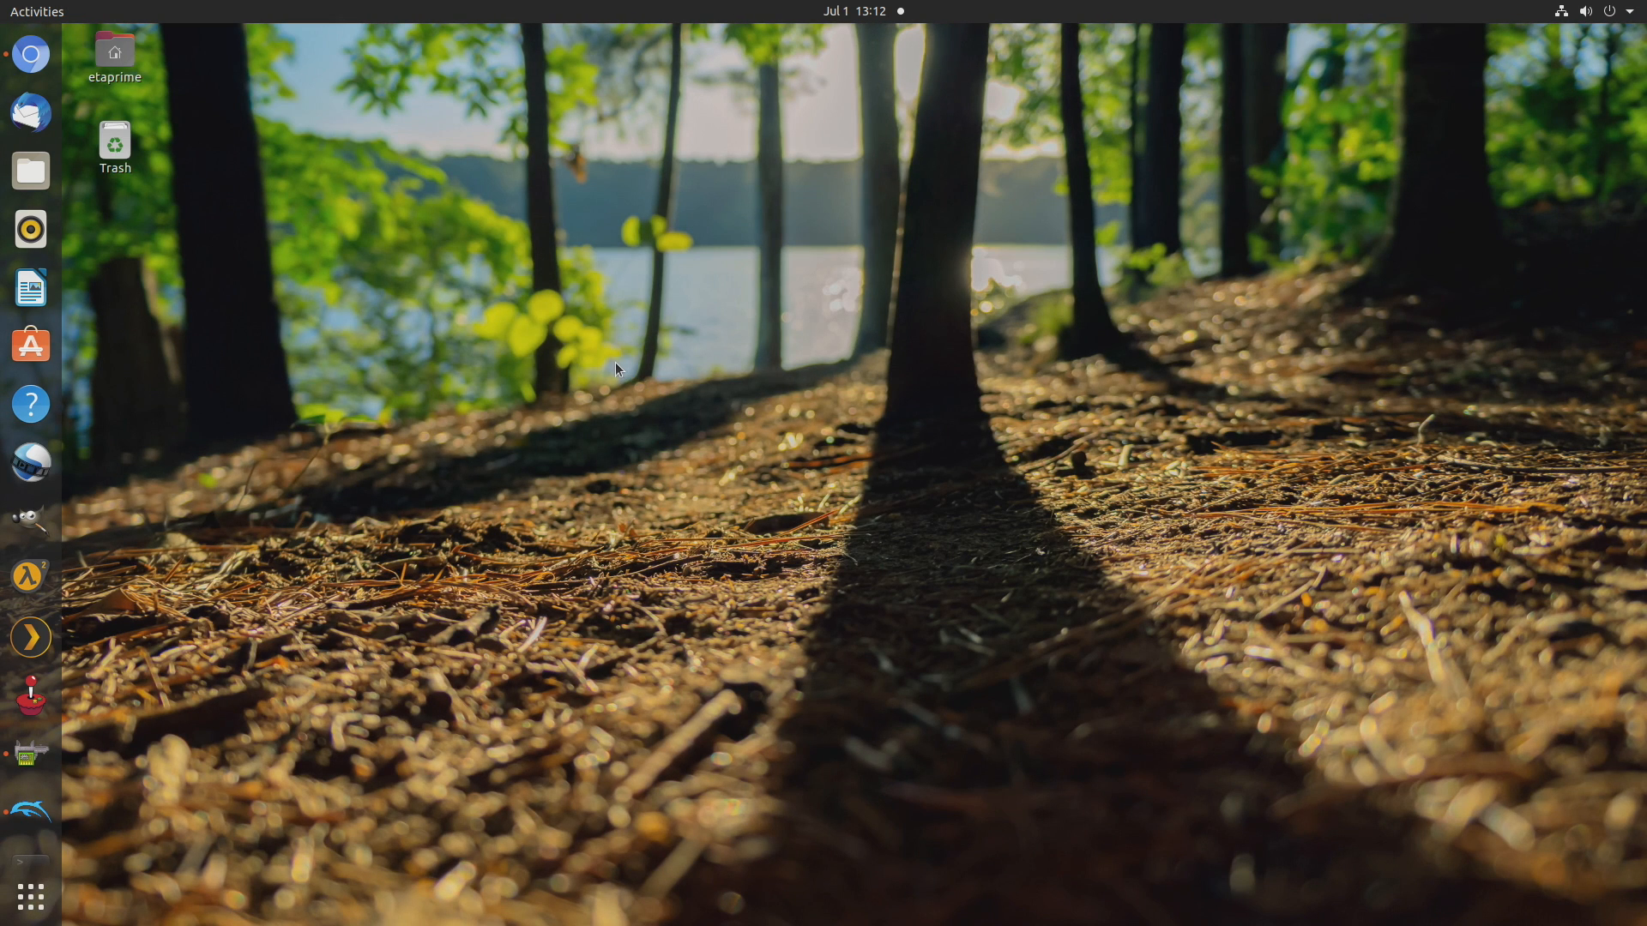
mouse_move(1056, 256)
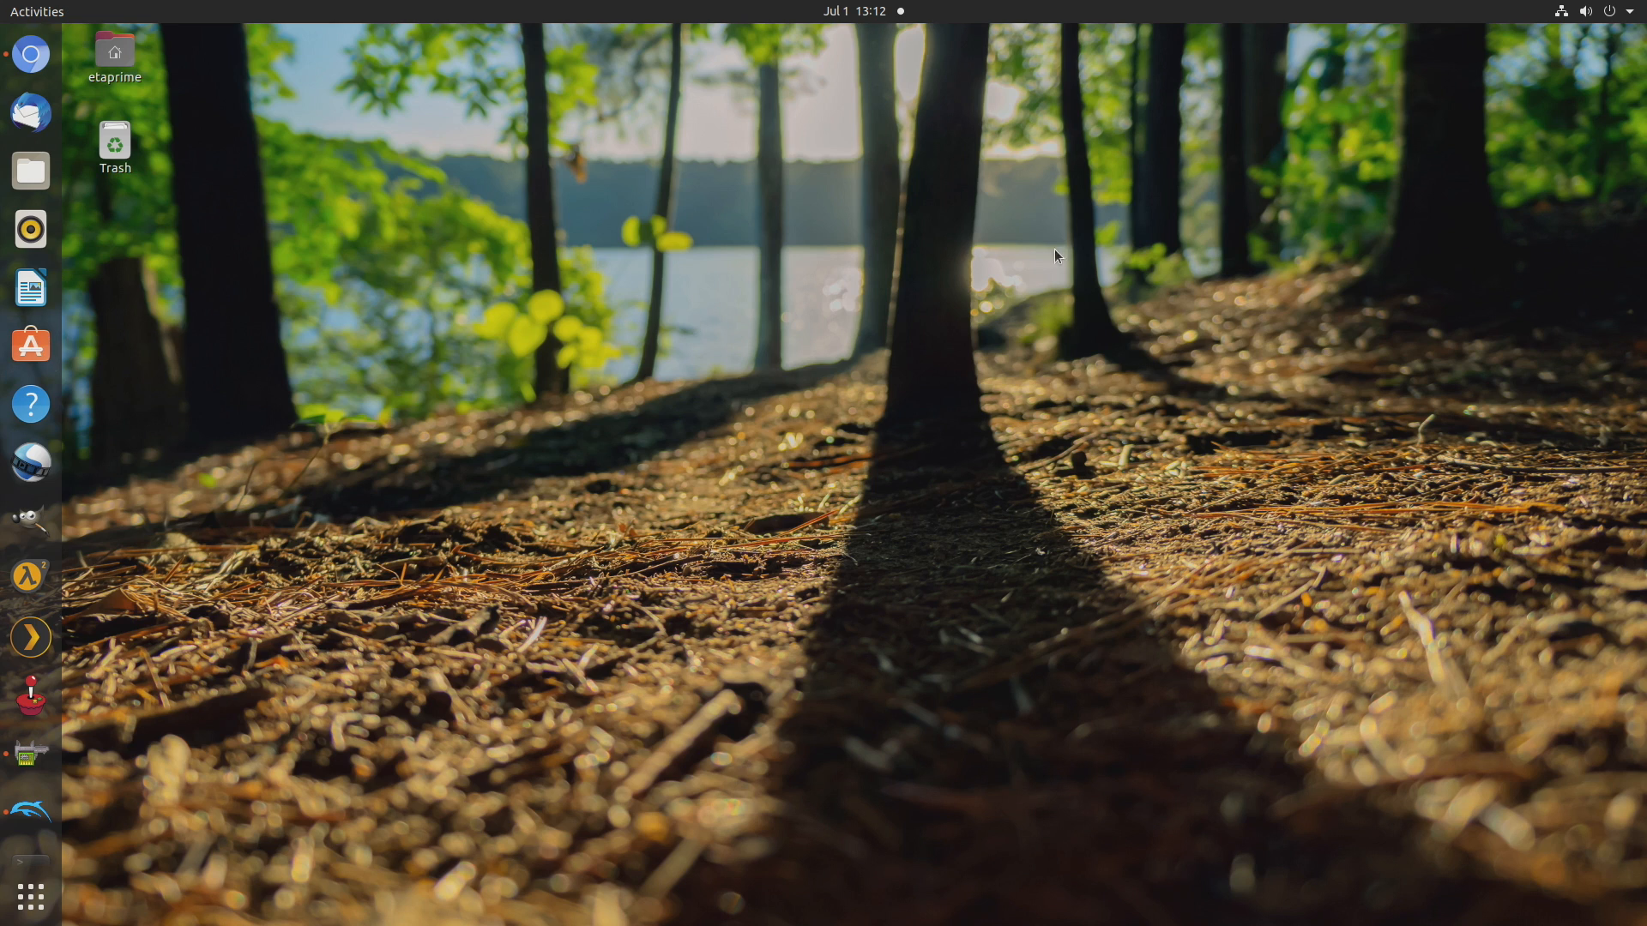
left_click(1590, 10)
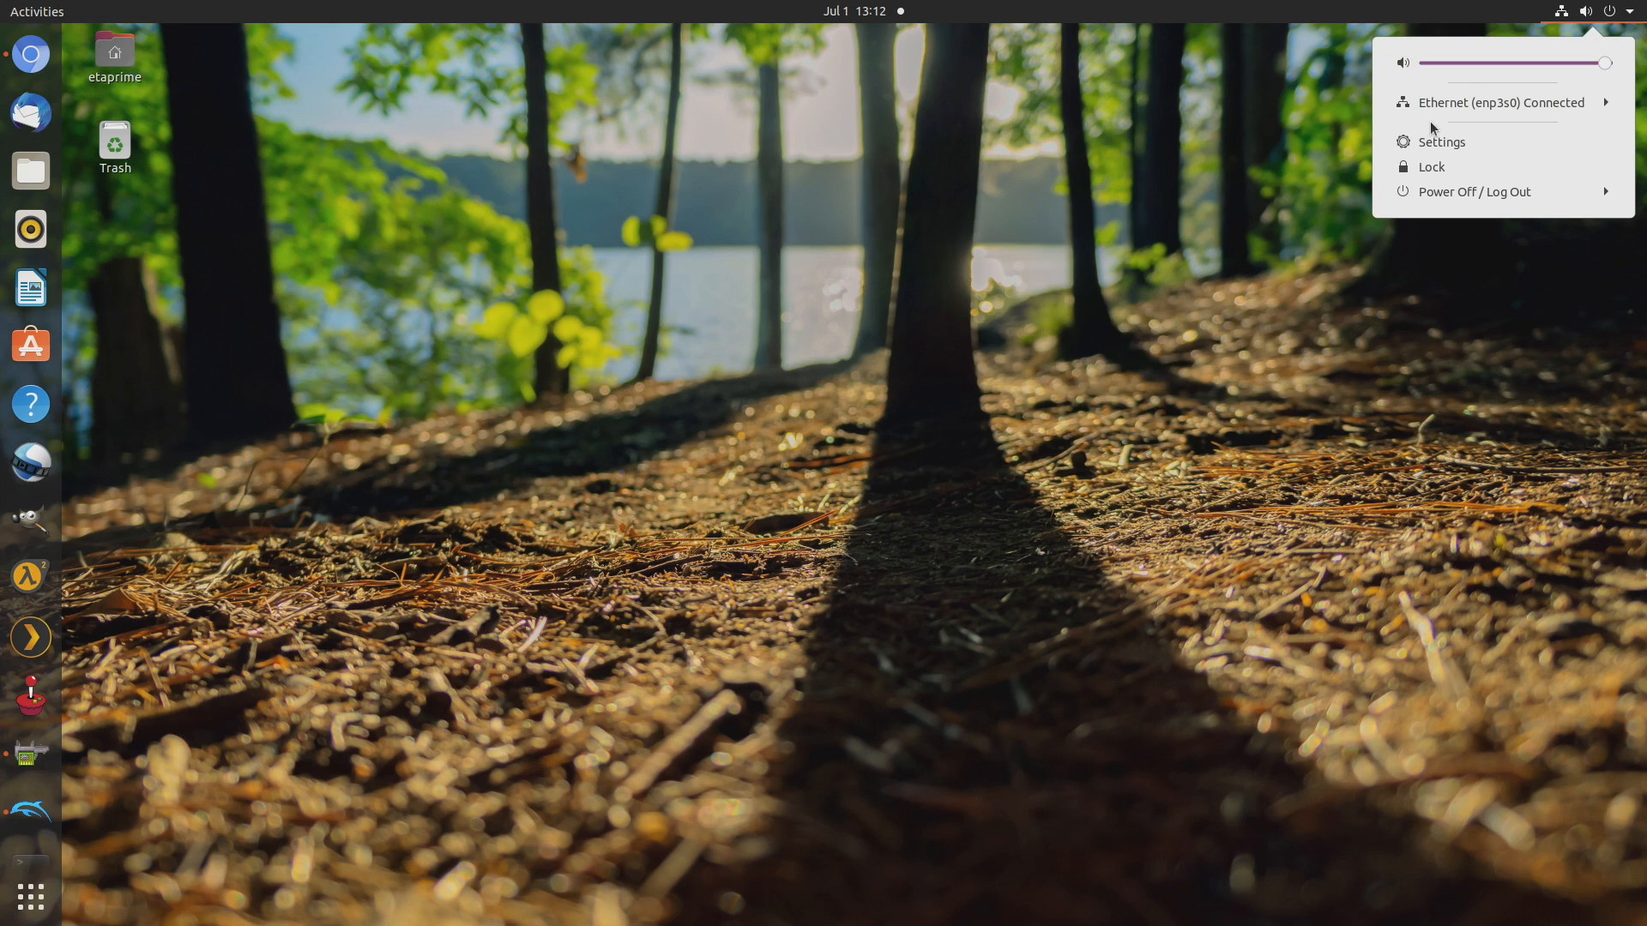
mouse_move(1470, 102)
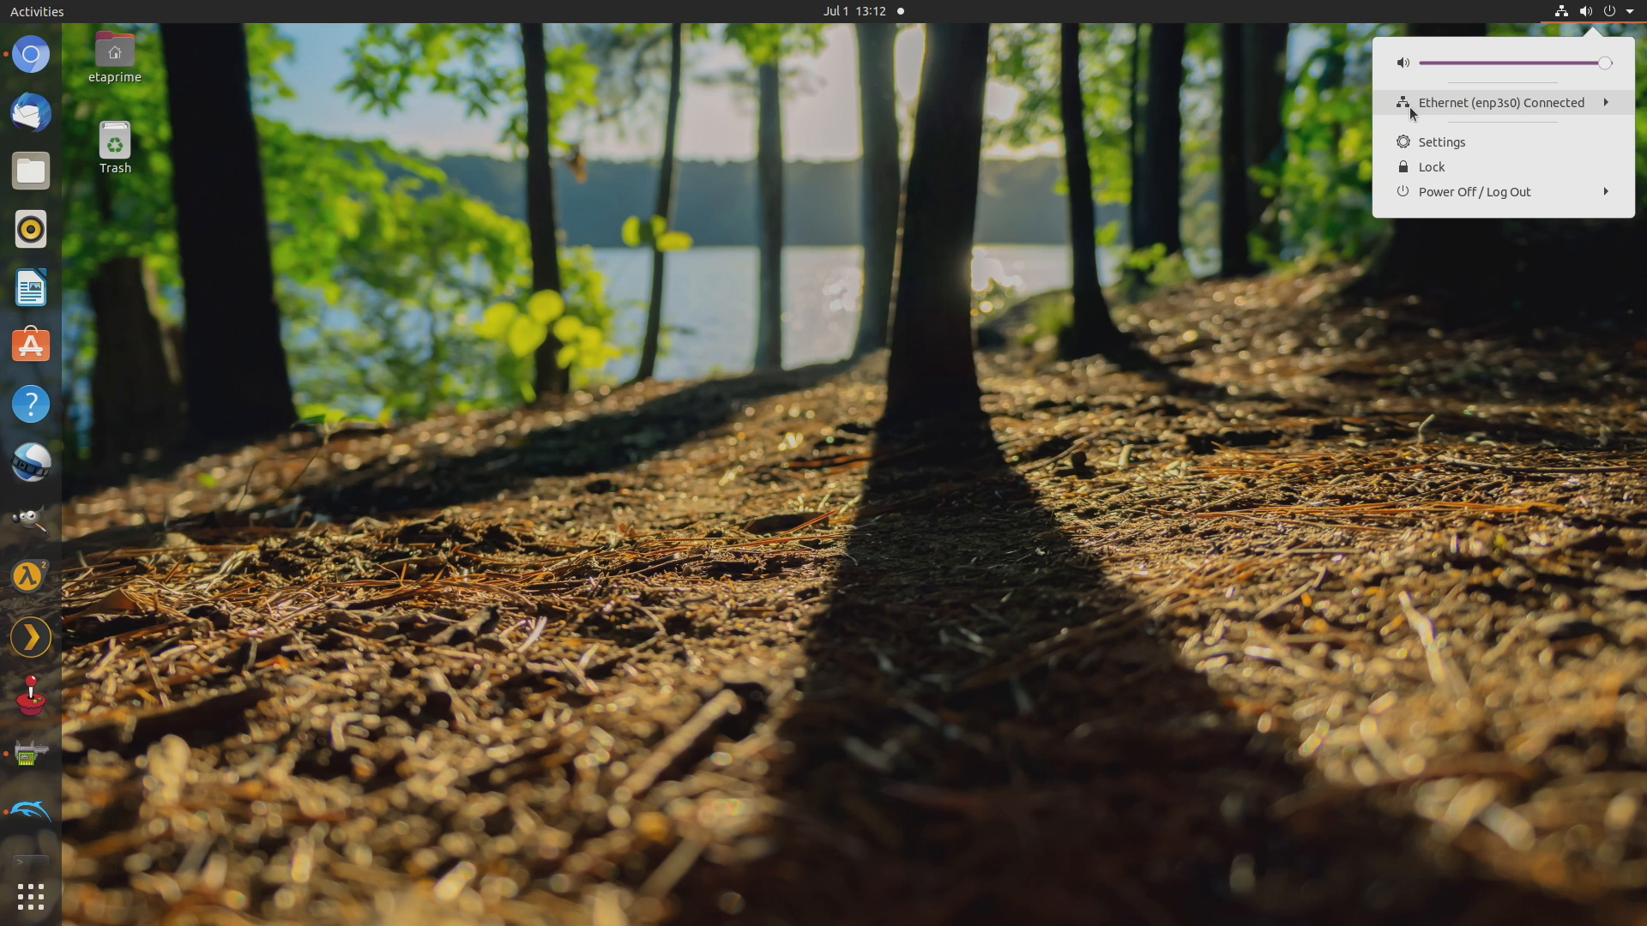
mouse_move(898, 213)
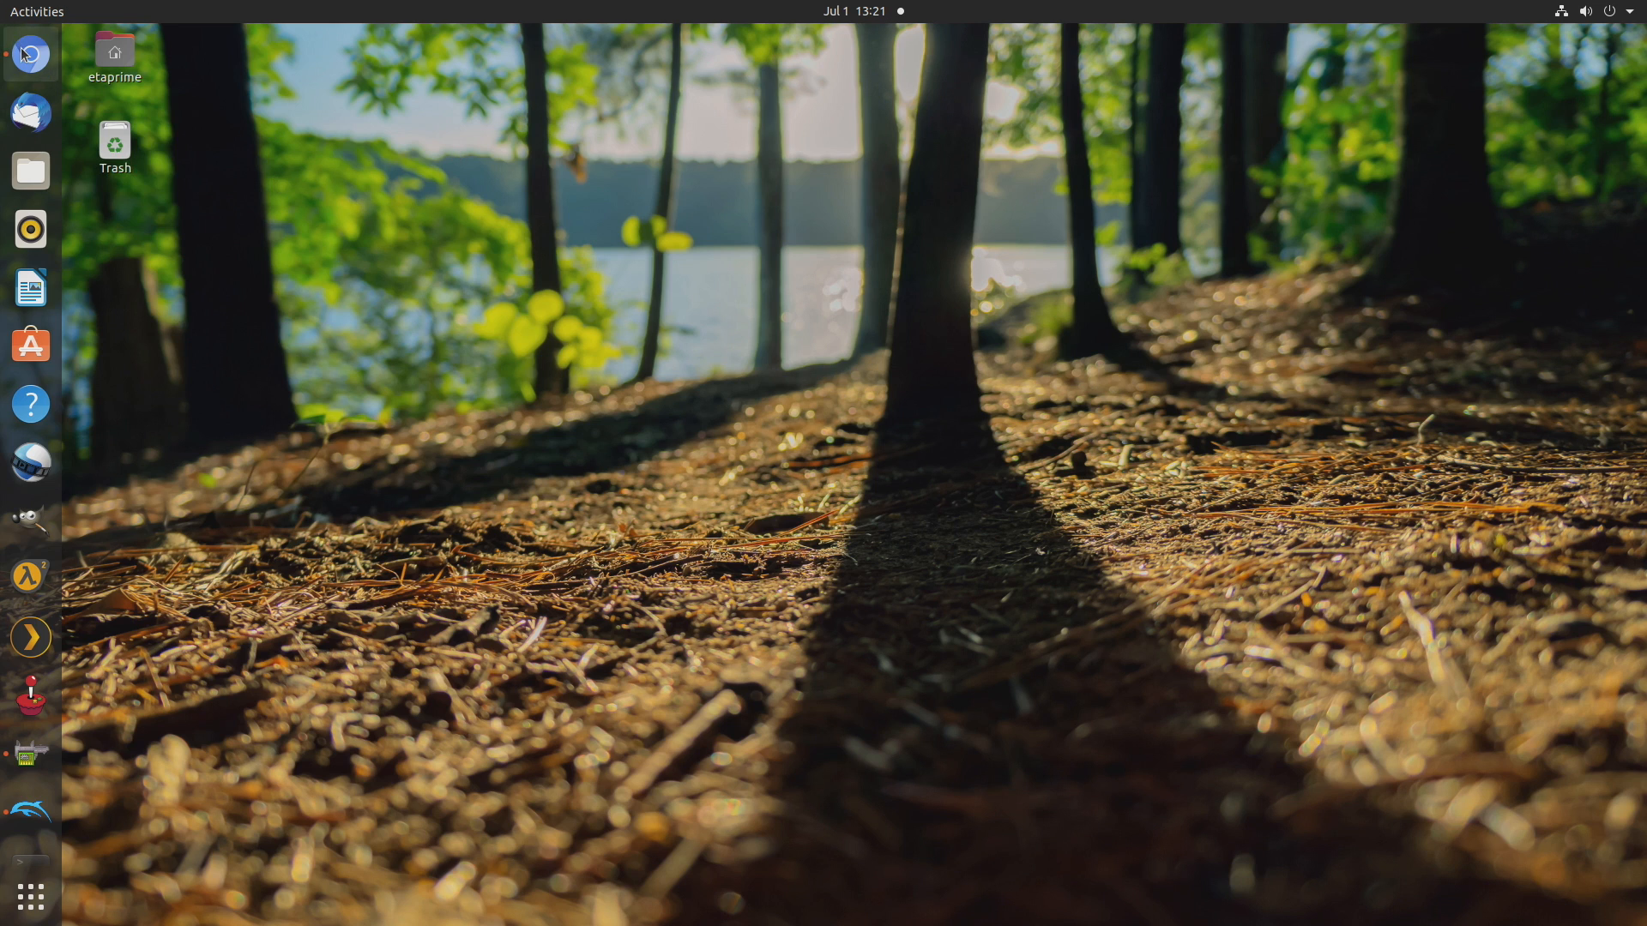
Launch Chromium from the dock to show the Geekbench 5 ODROID-H2 result
left_click(31, 54)
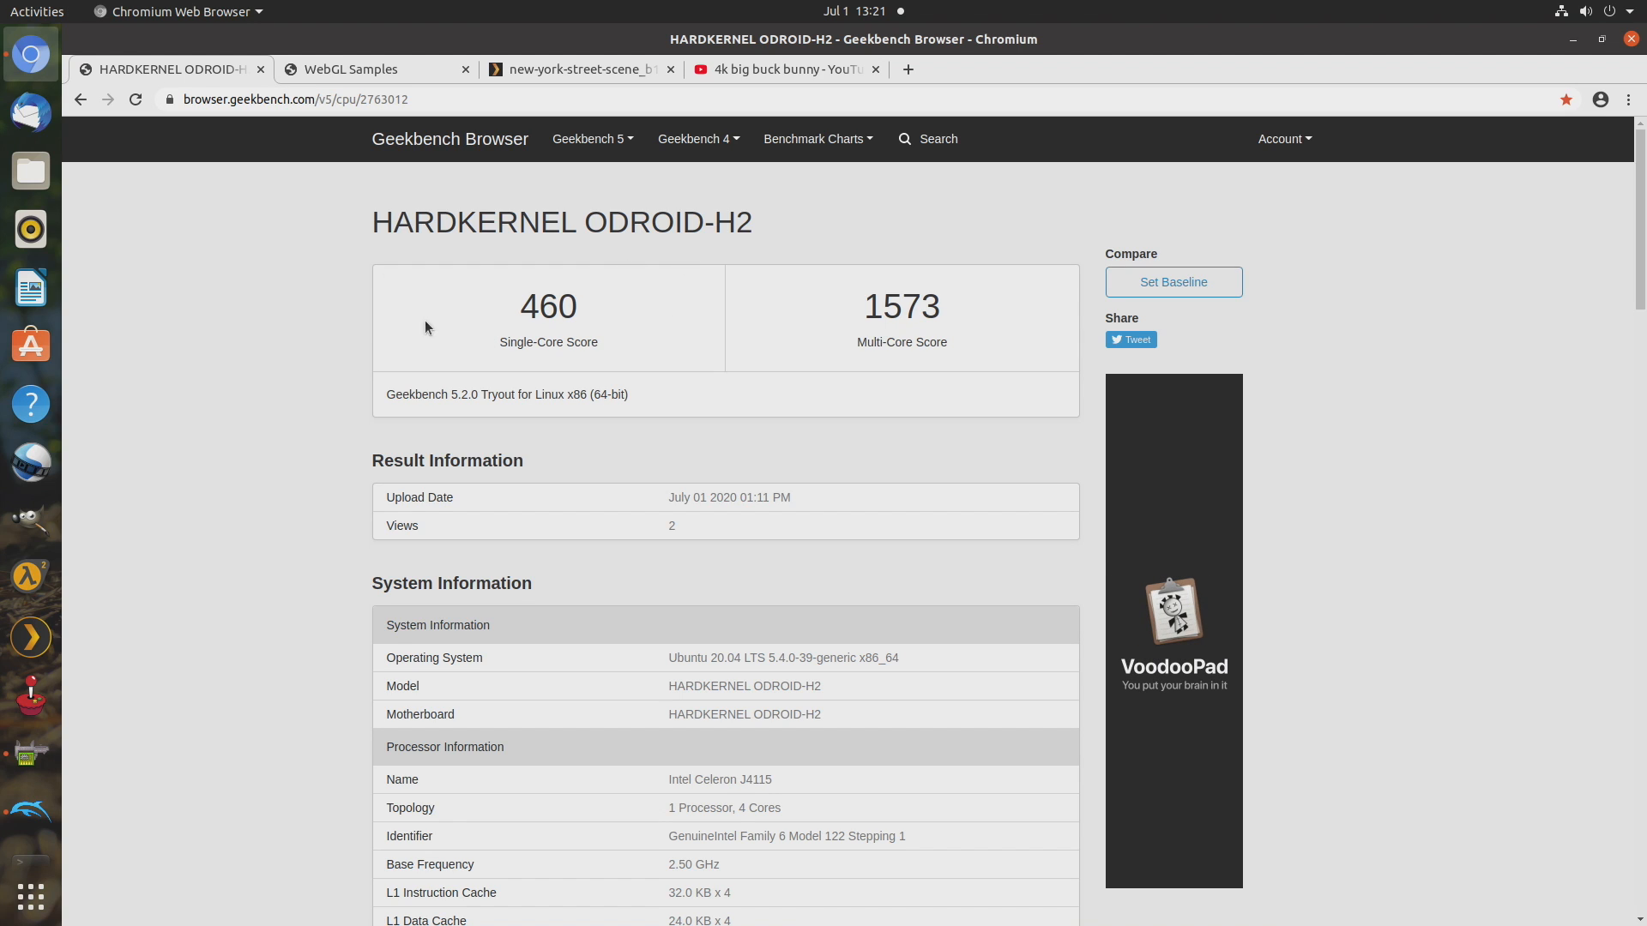
mouse_move(537, 359)
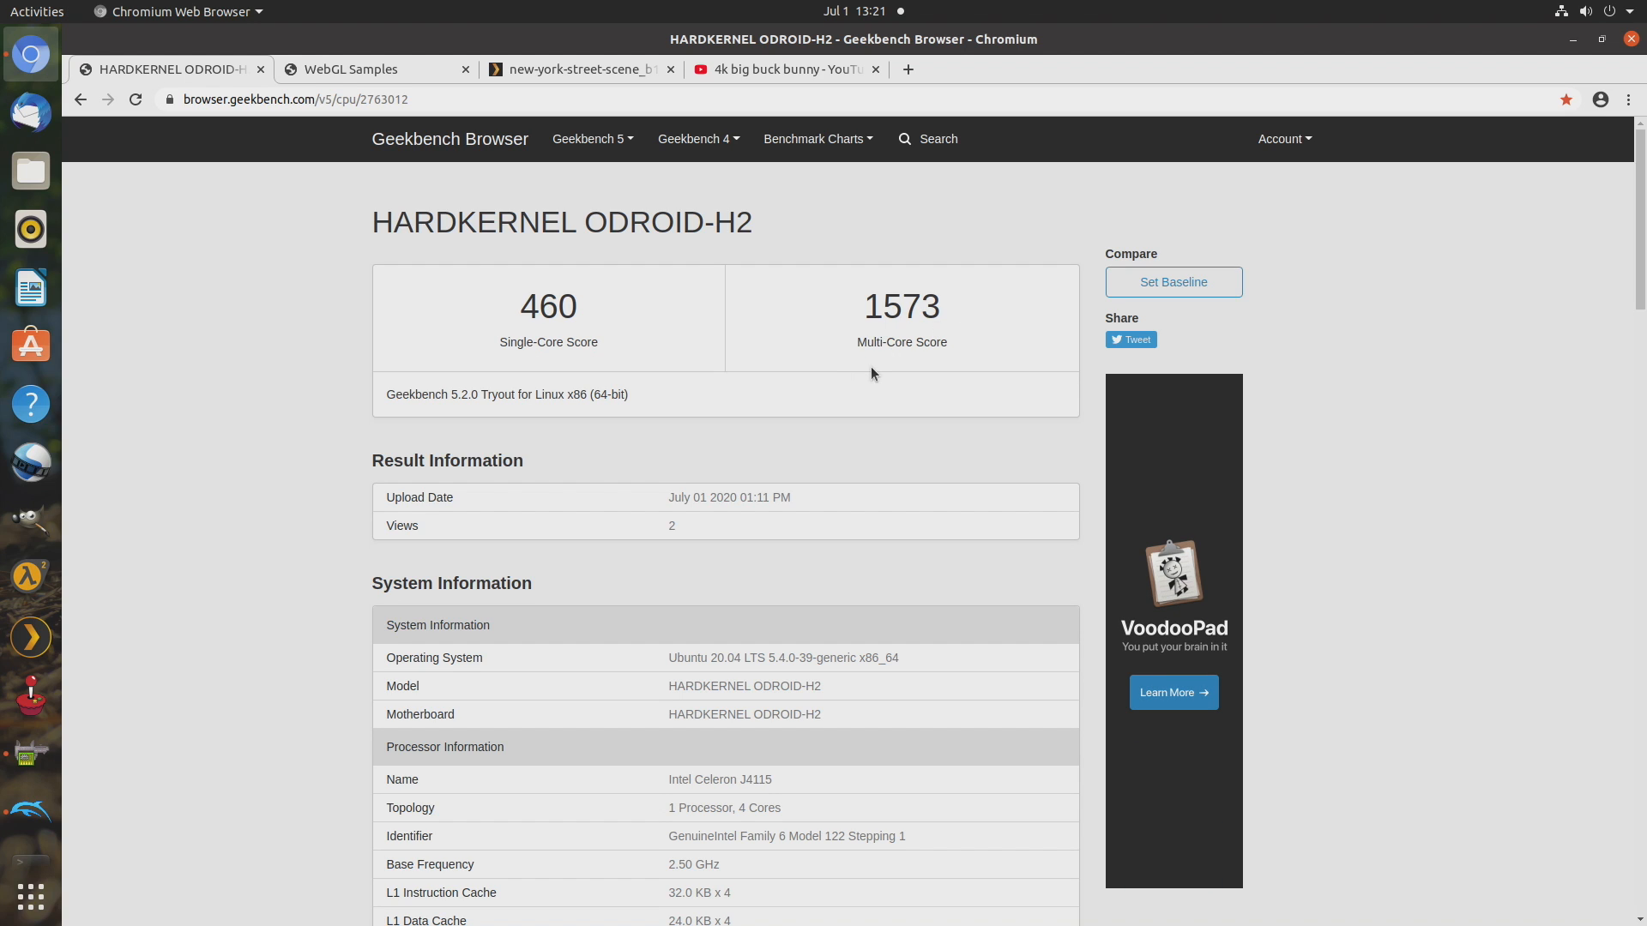
mouse_move(795, 376)
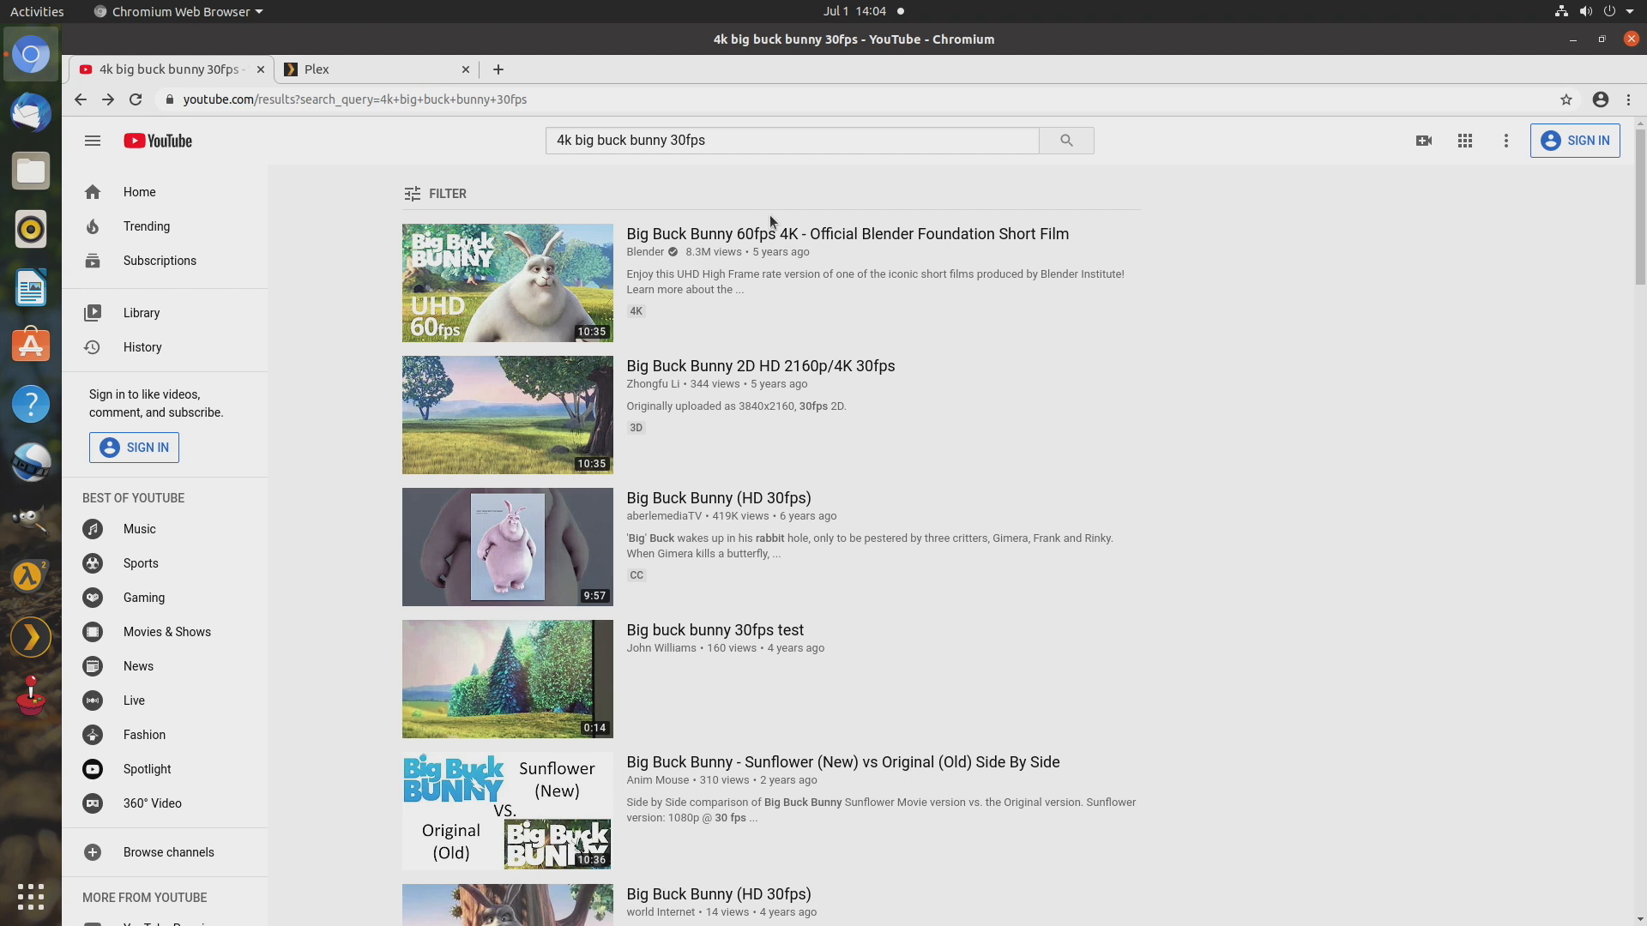
Play the Big Buck Bunny 60fps 4K video and switch it to full screen
left_click(507, 281)
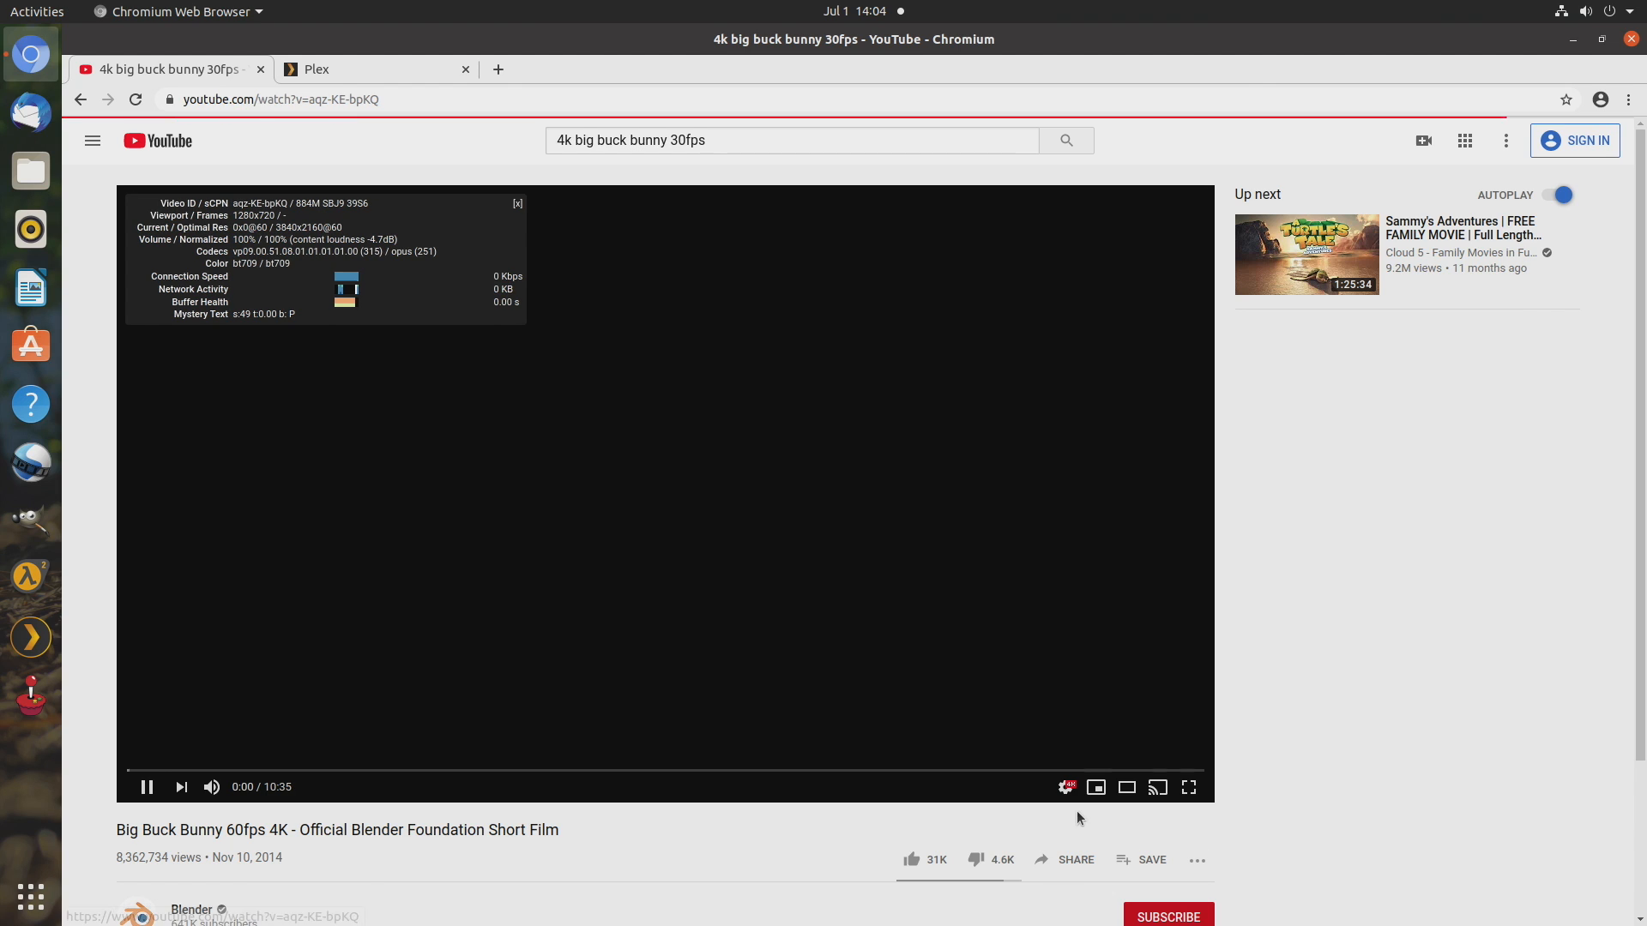
left_click(1065, 787)
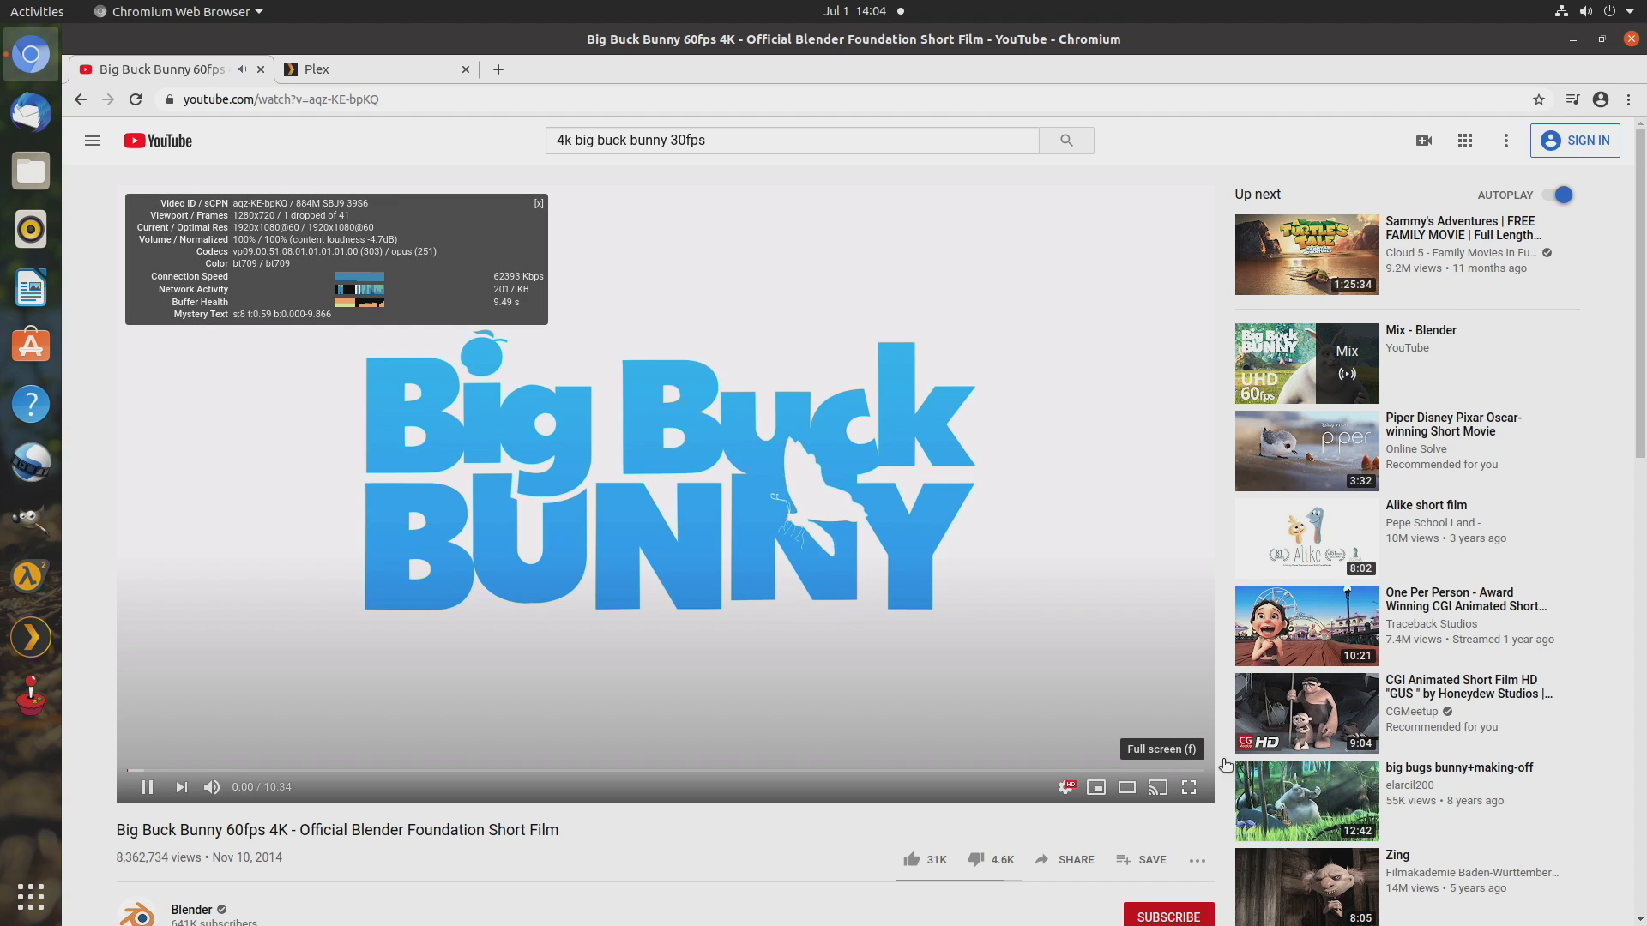
left_click(1188, 787)
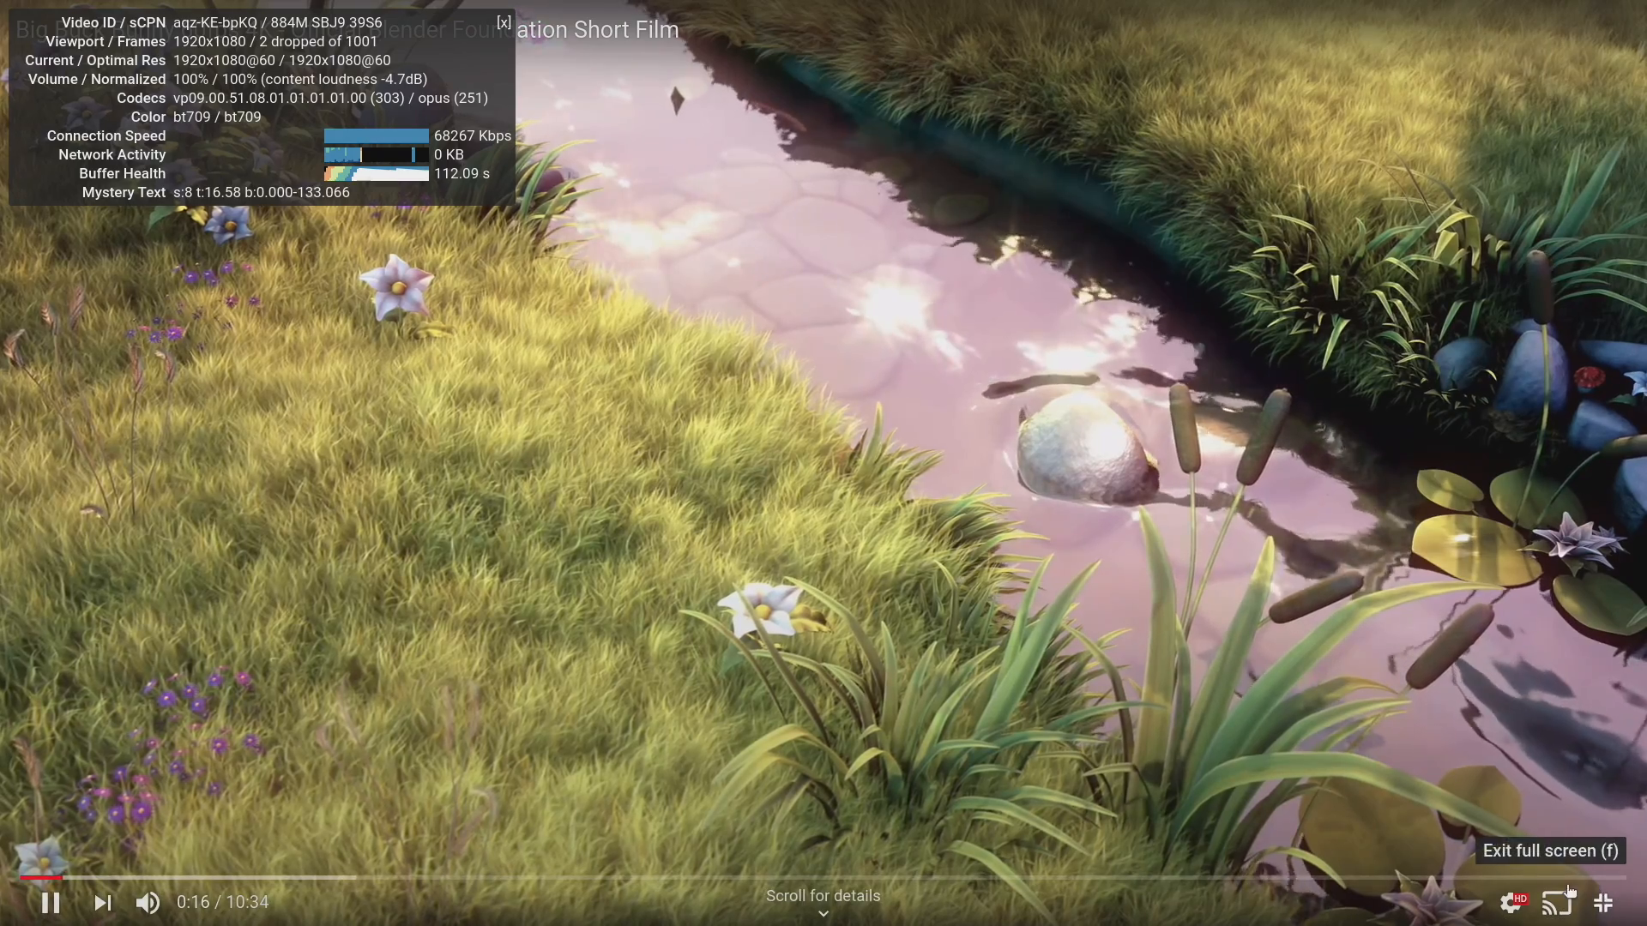
Pick a different playback resolution from the player's Quality menu
left_click(1511, 902)
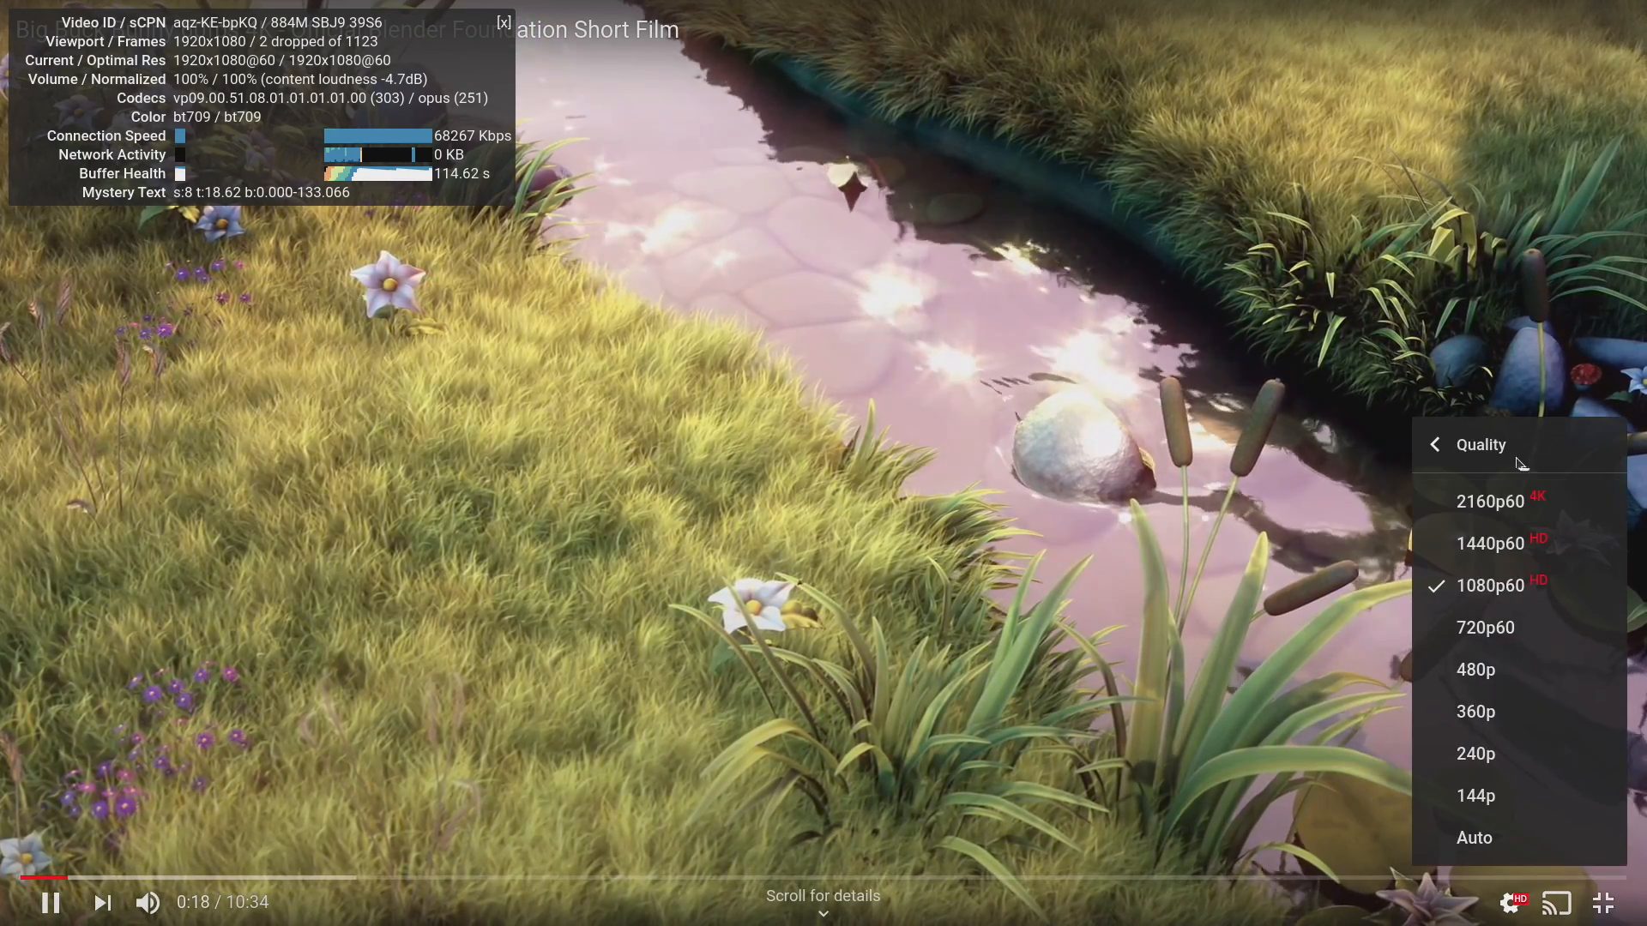
left_click(1490, 501)
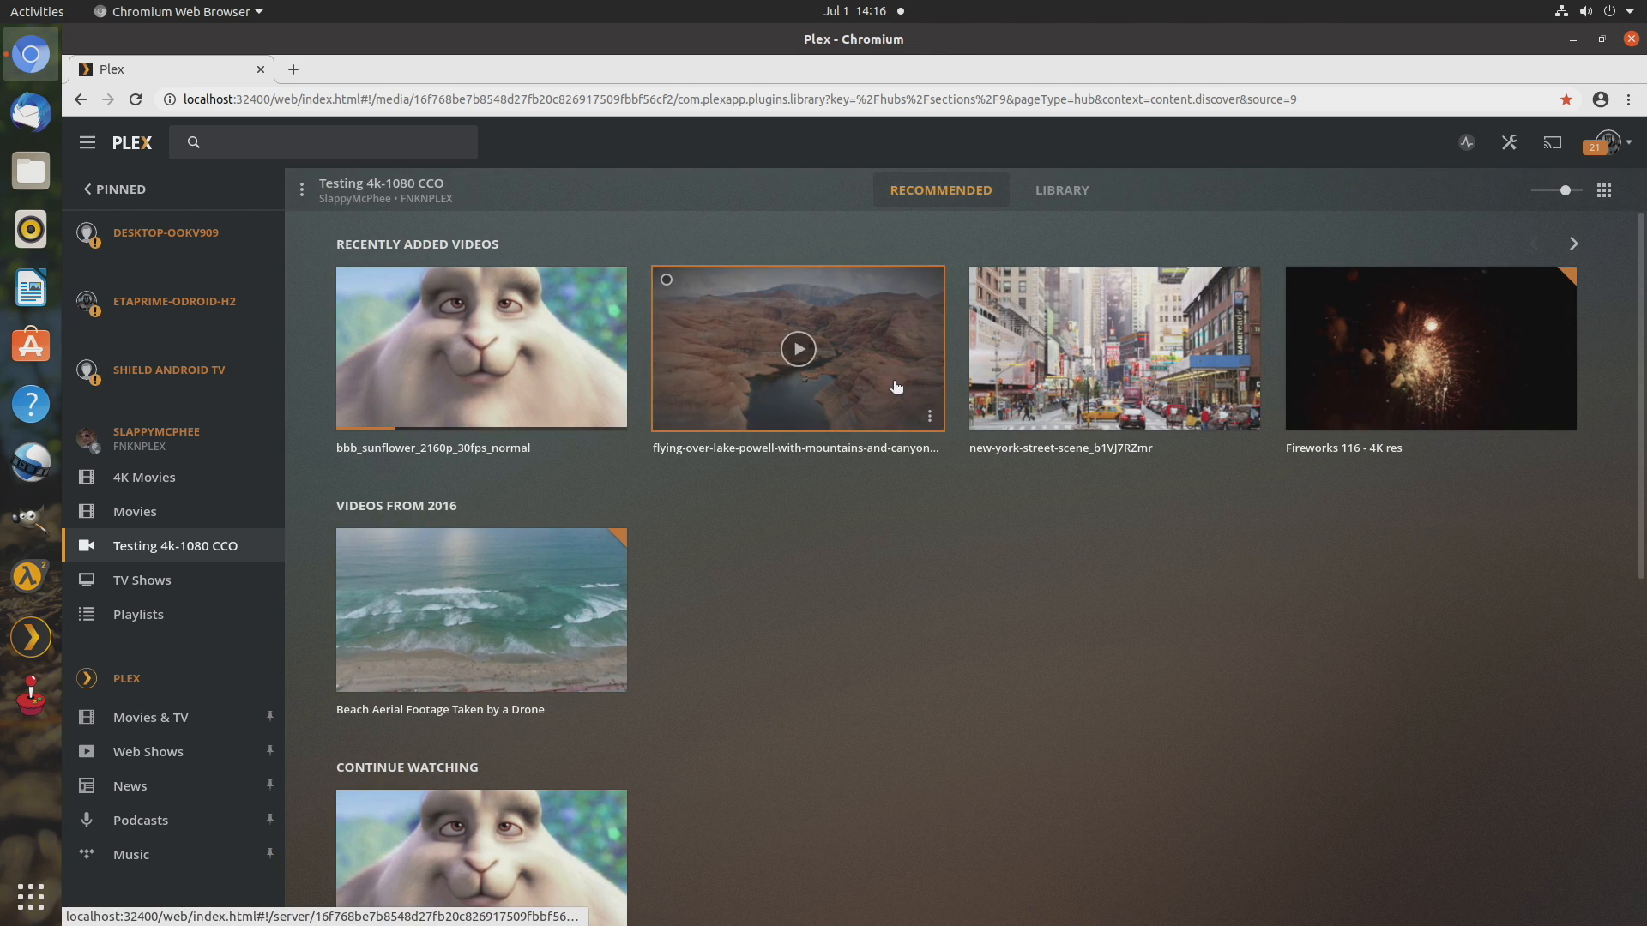
Play the Lake Powell 4K flyover full screen, then exit with Esc
left_click(798, 347)
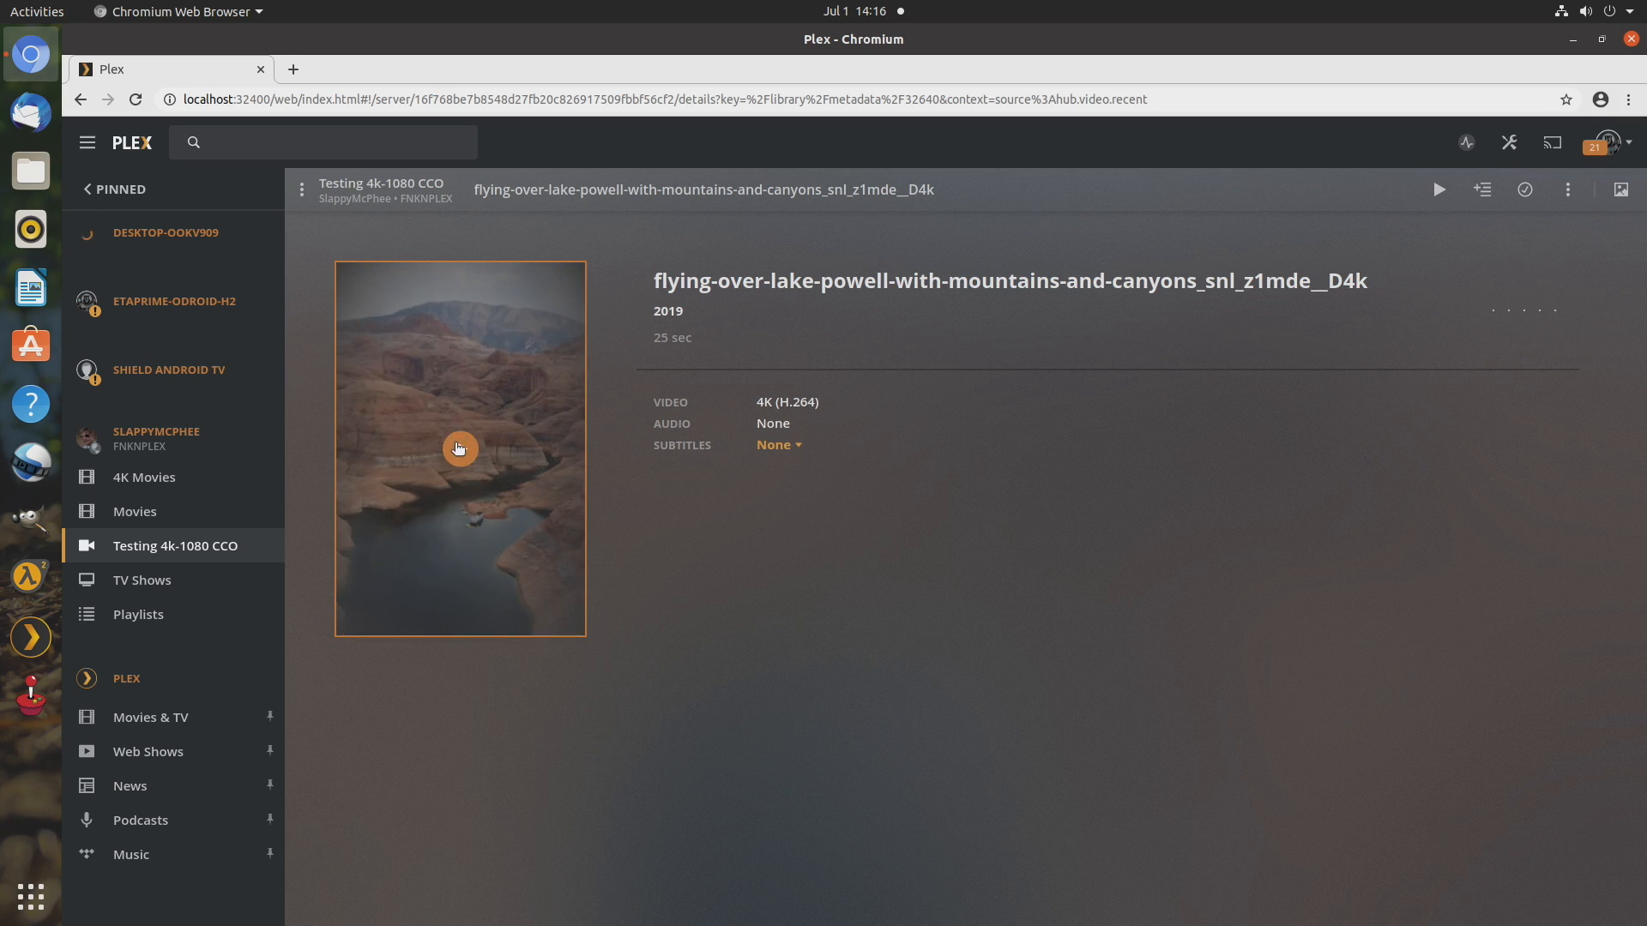
left_click(458, 449)
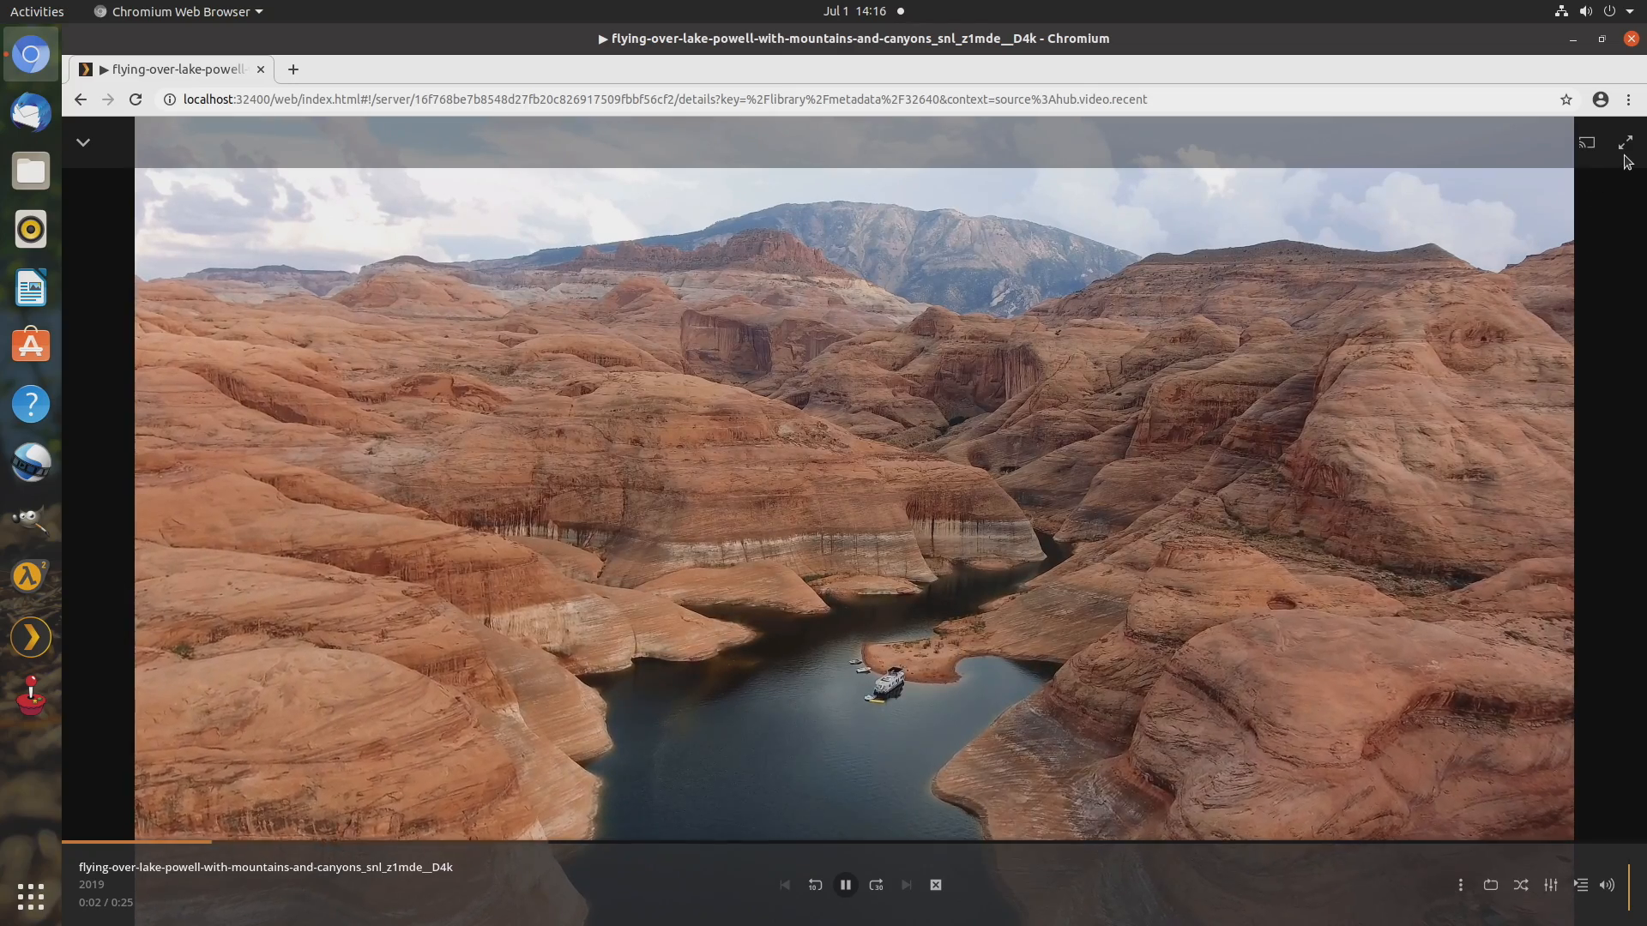
left_click(1626, 144)
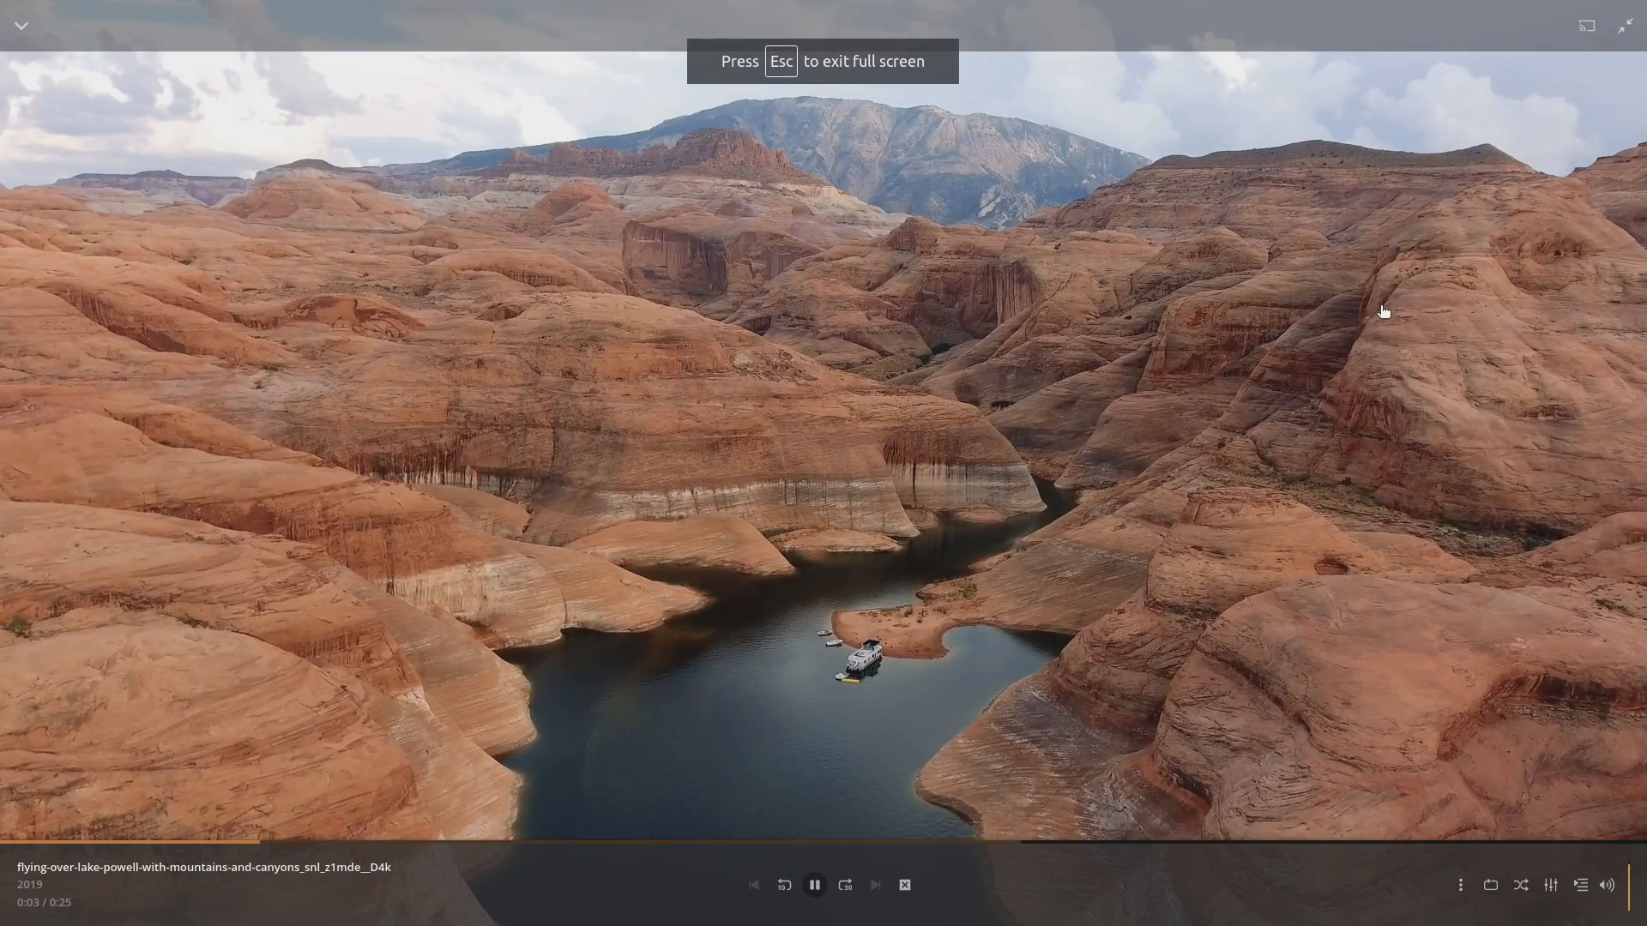
key("Escape")
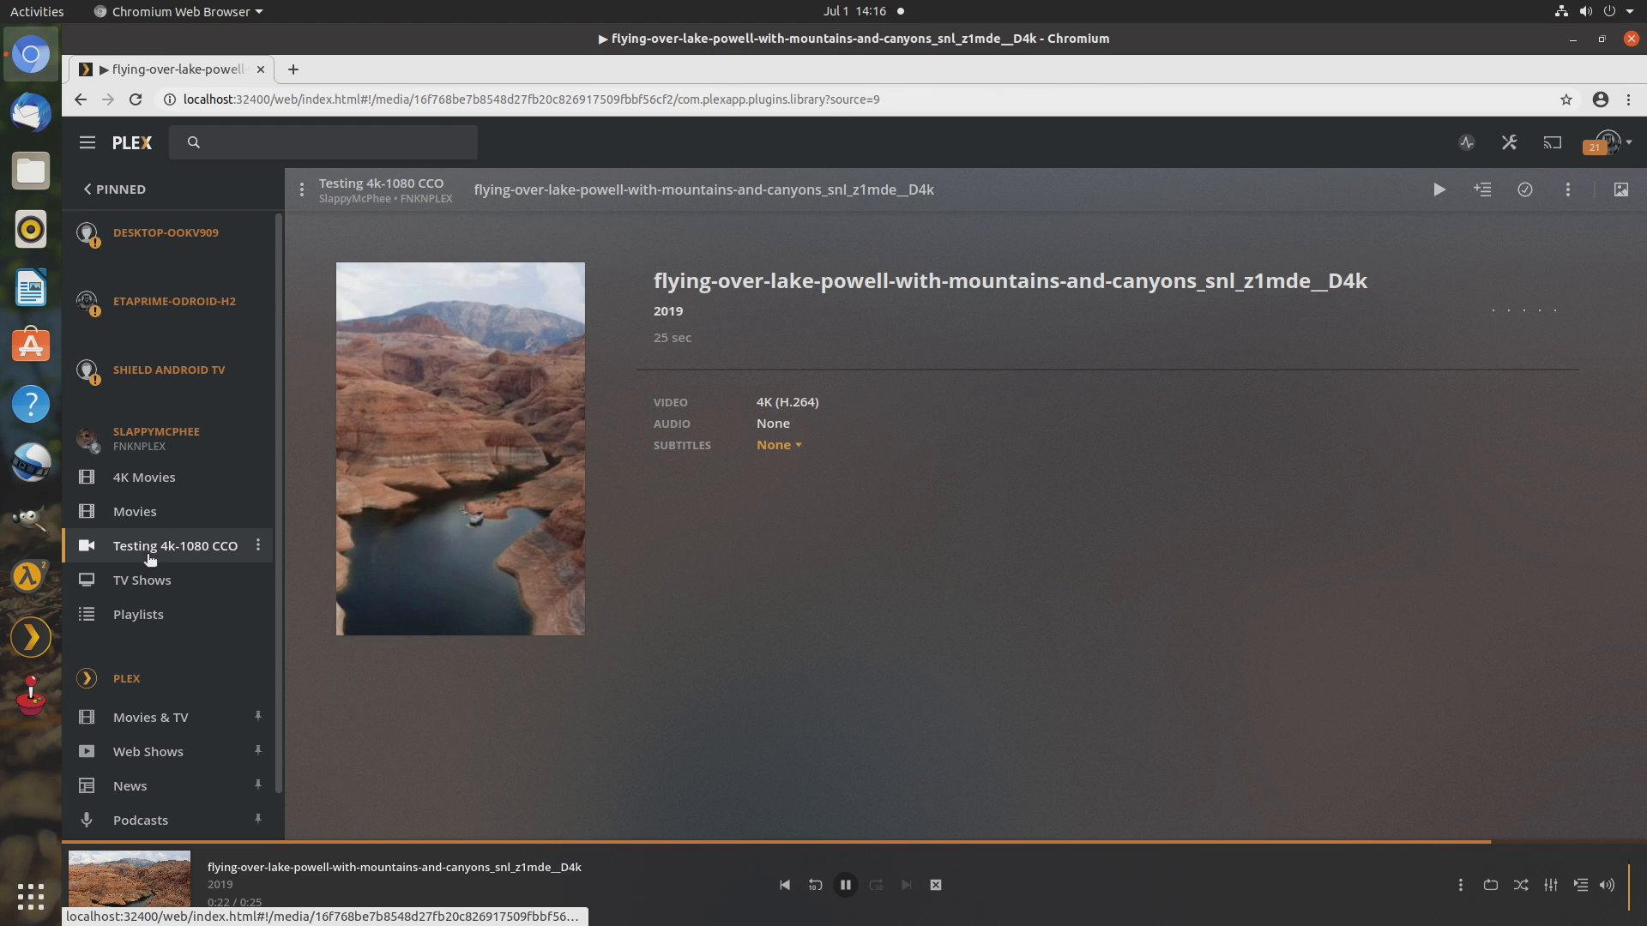
Open the new-york-street-scene_b1VJ7RZmr clip from the Testing 4k-1080 CCO library
left_click(175, 546)
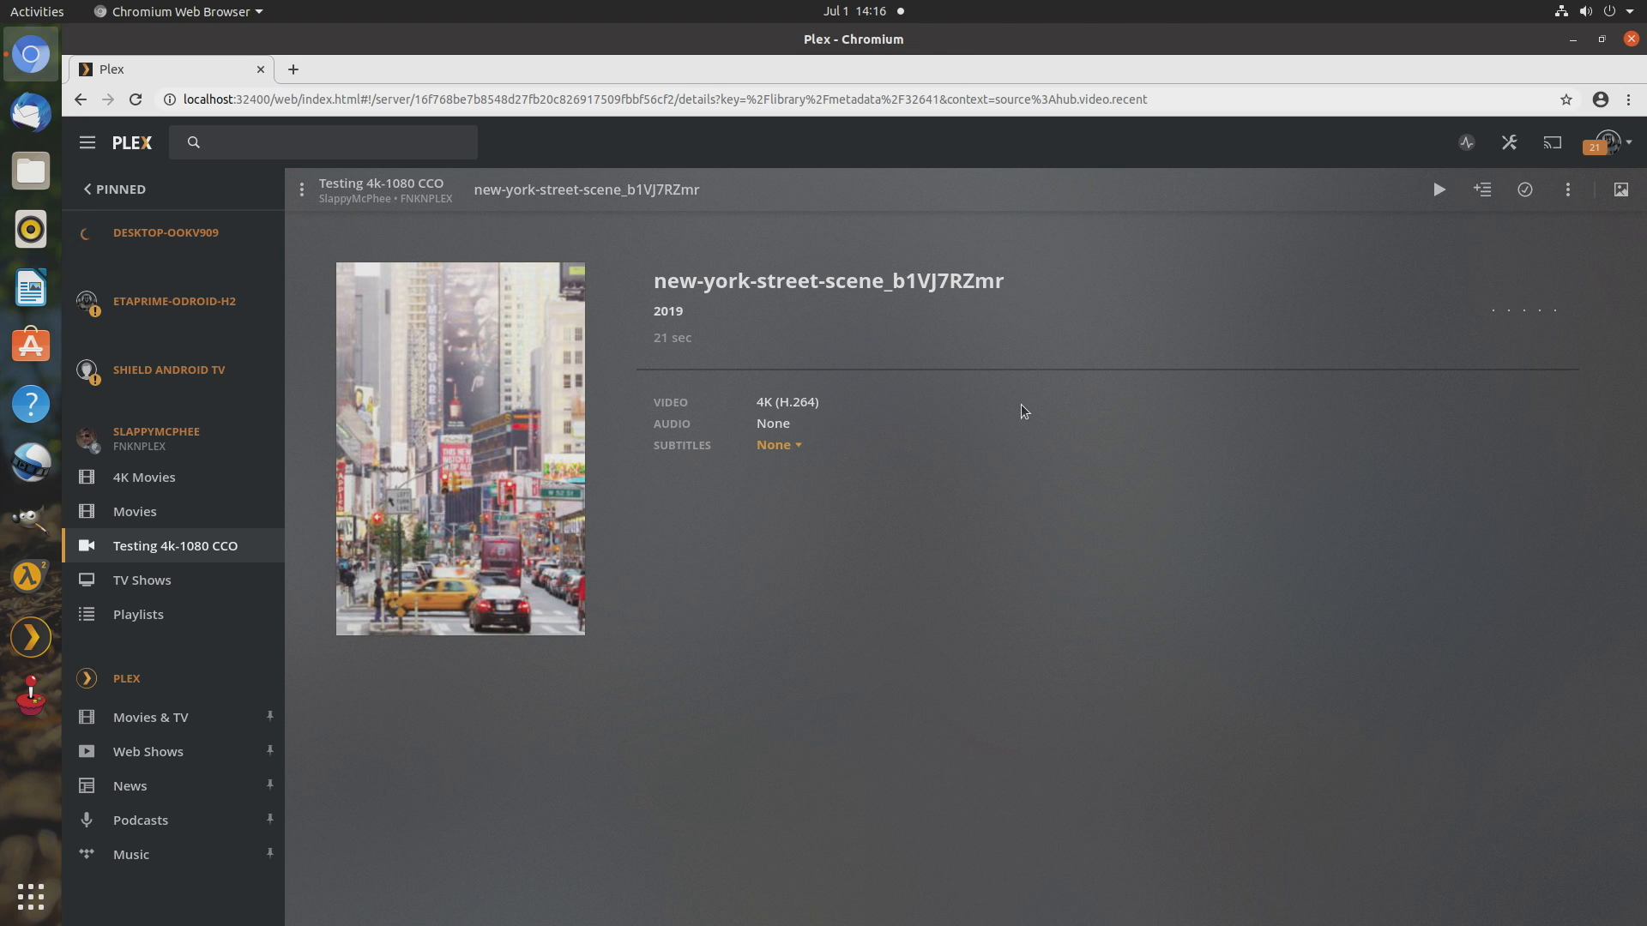
left_click(1438, 190)
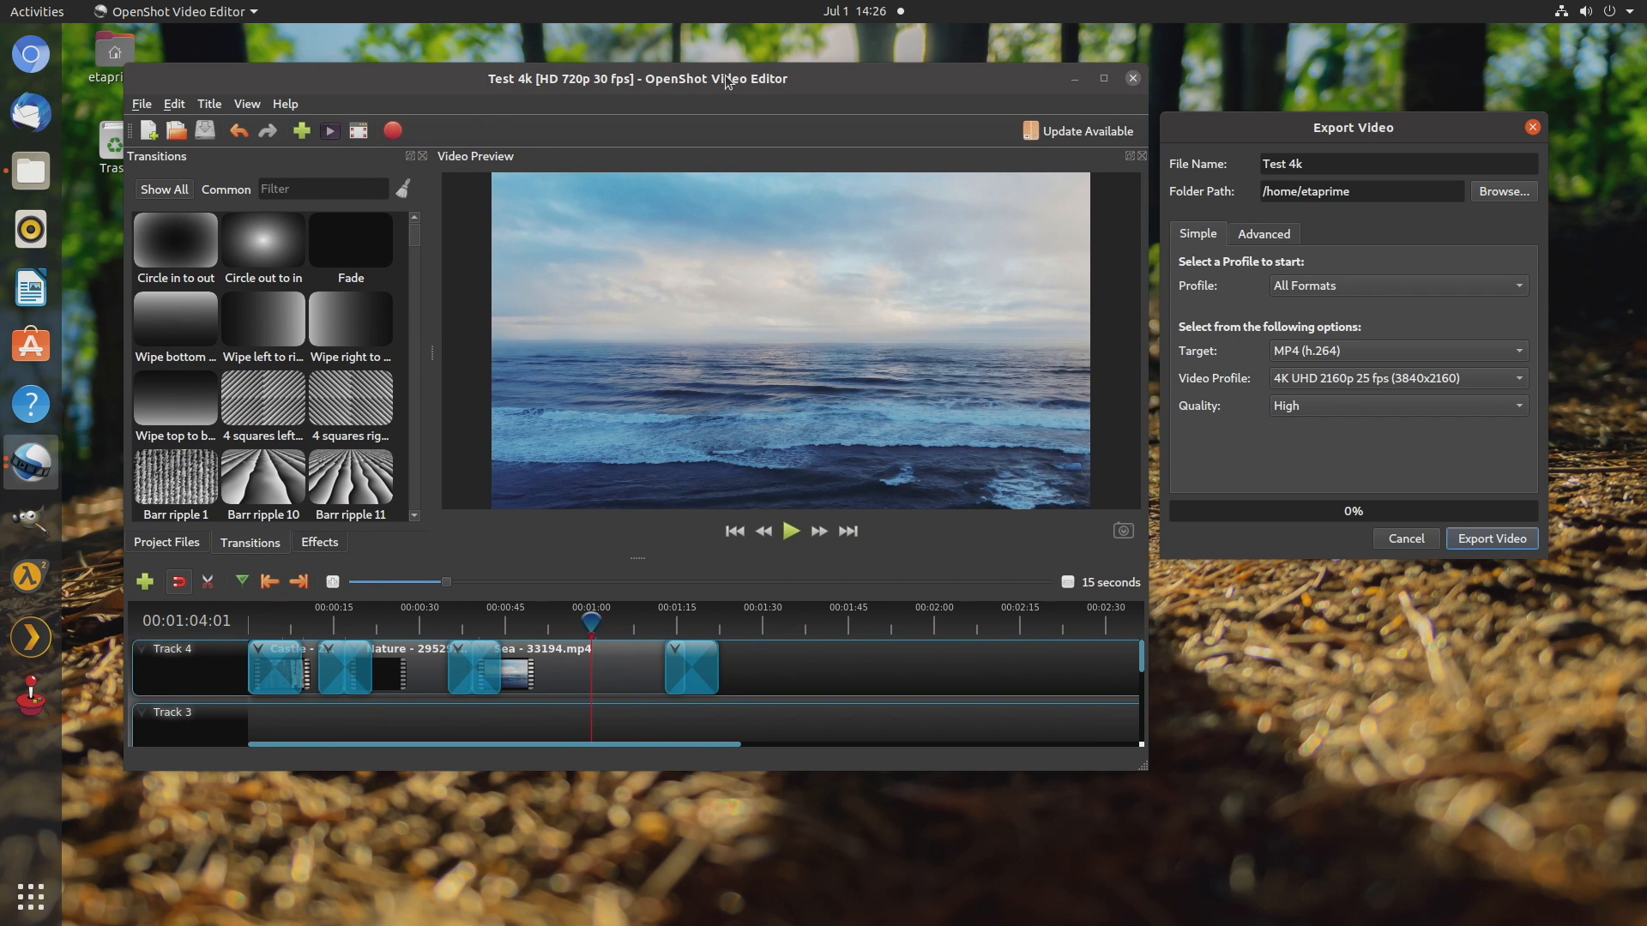
mouse_move(909, 42)
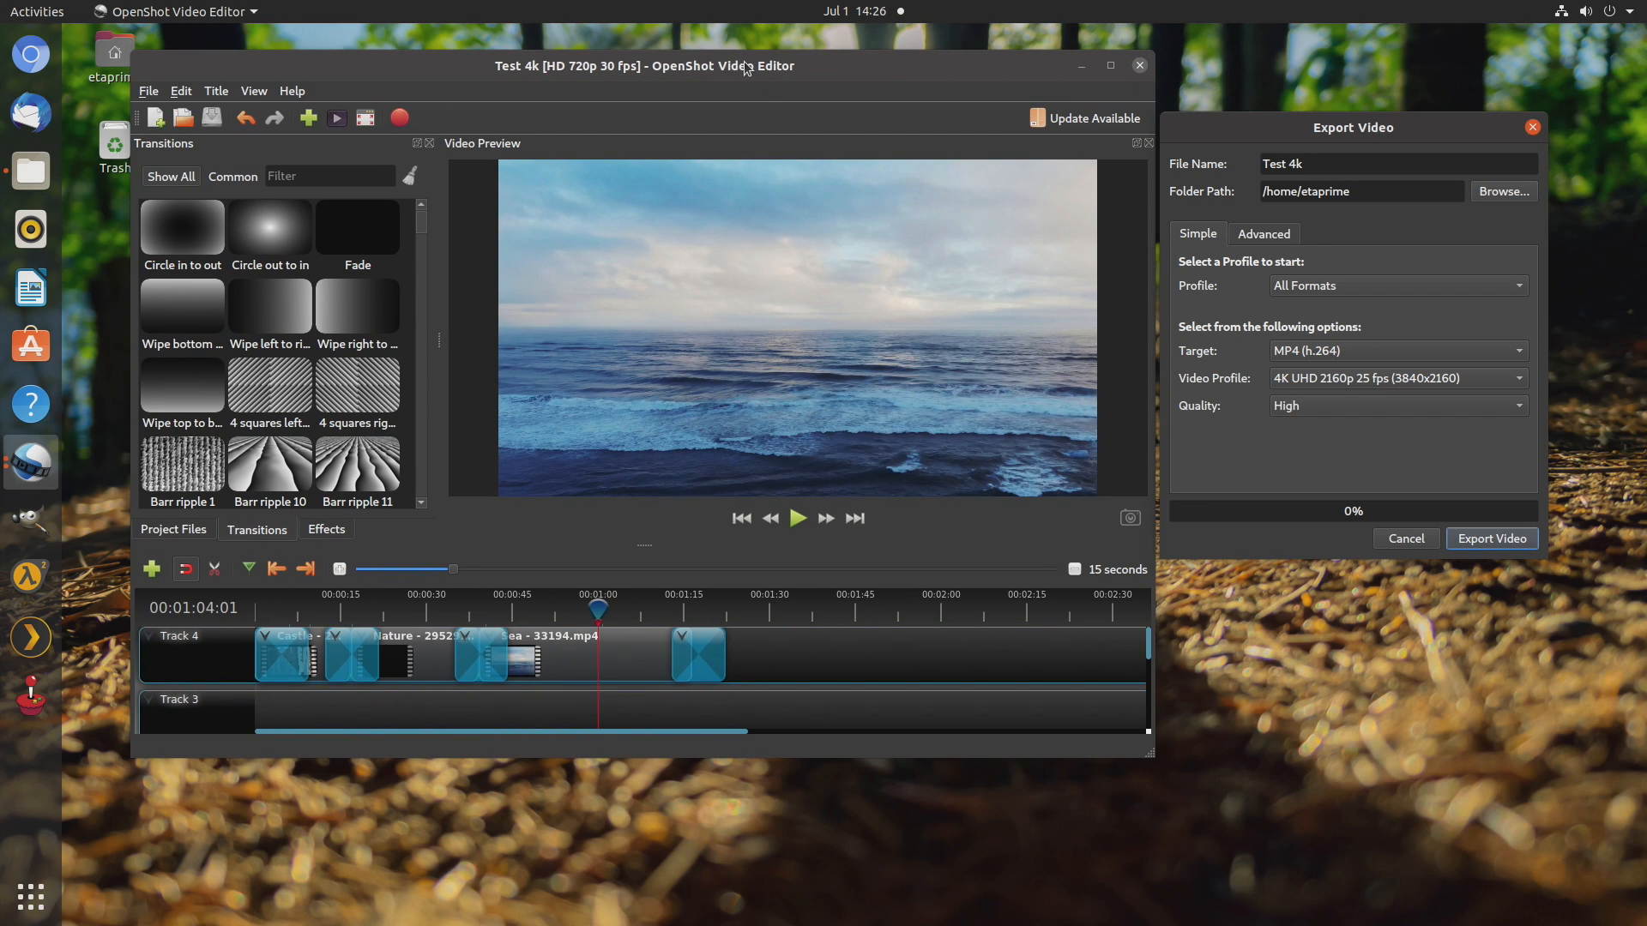
mouse_move(329, 644)
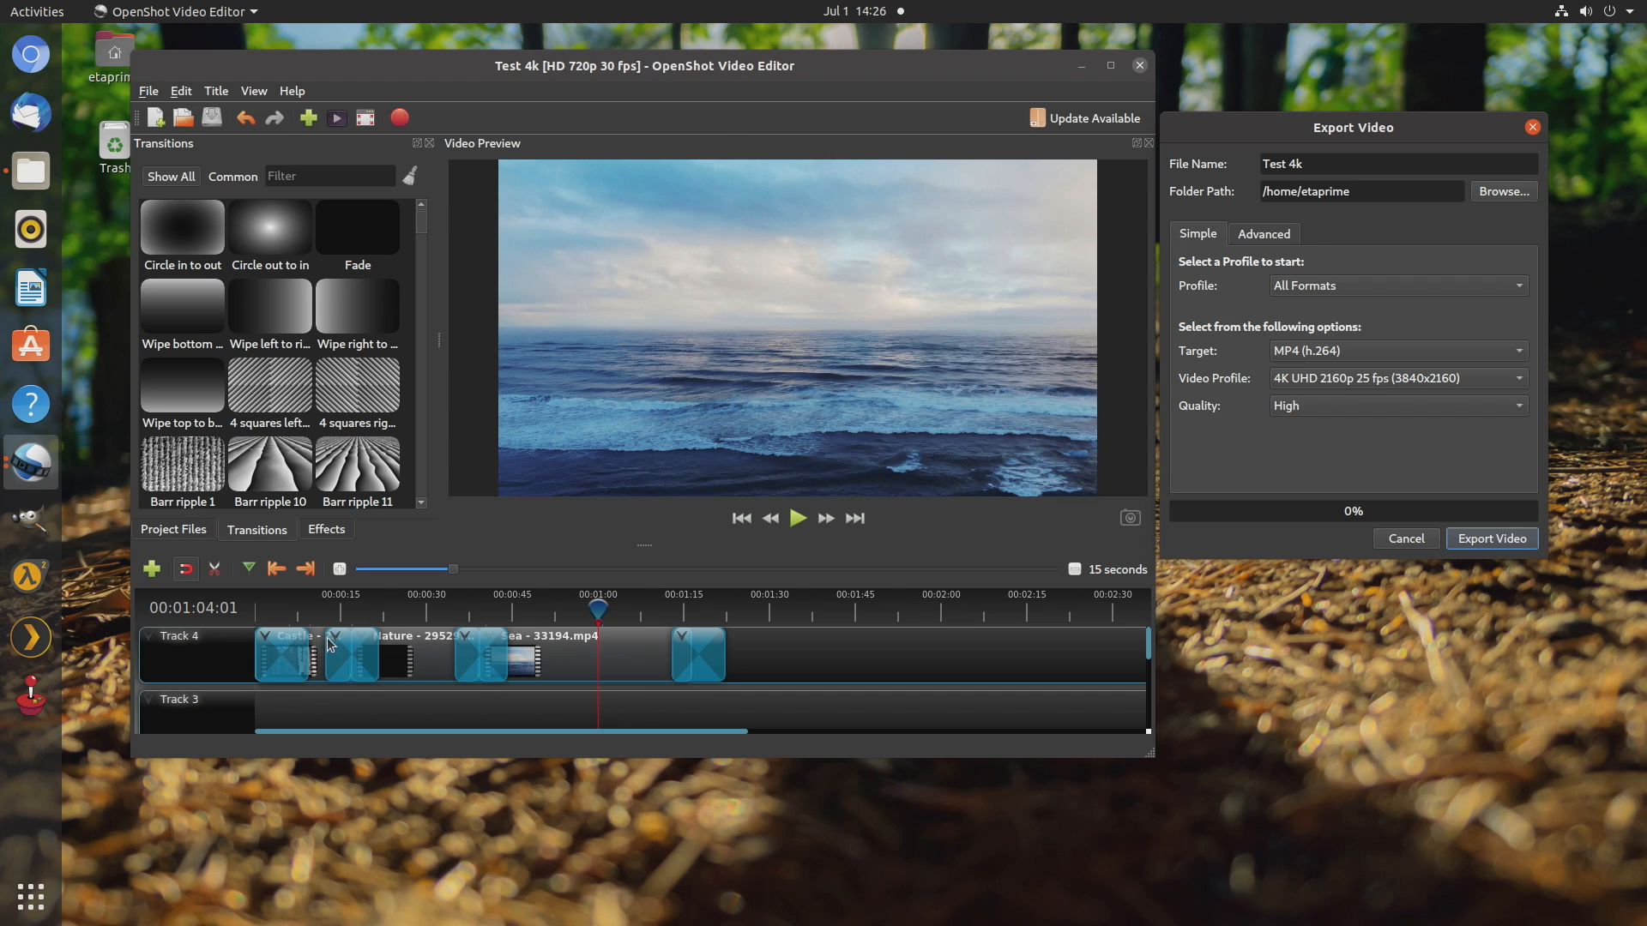
mouse_move(507, 679)
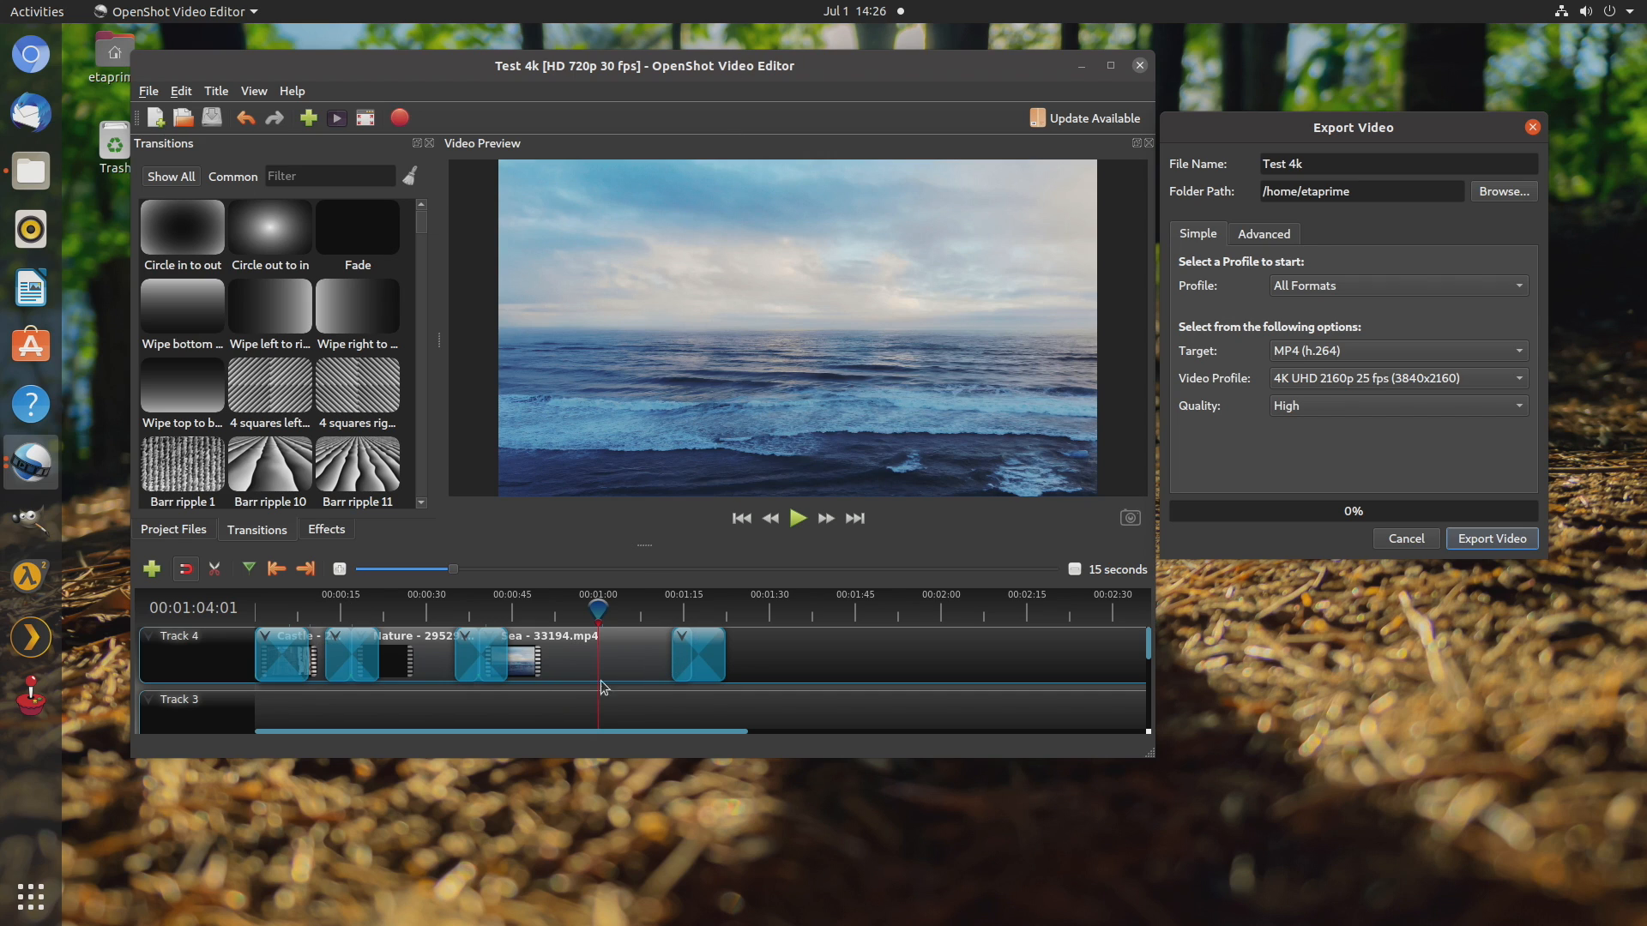
mouse_move(263, 668)
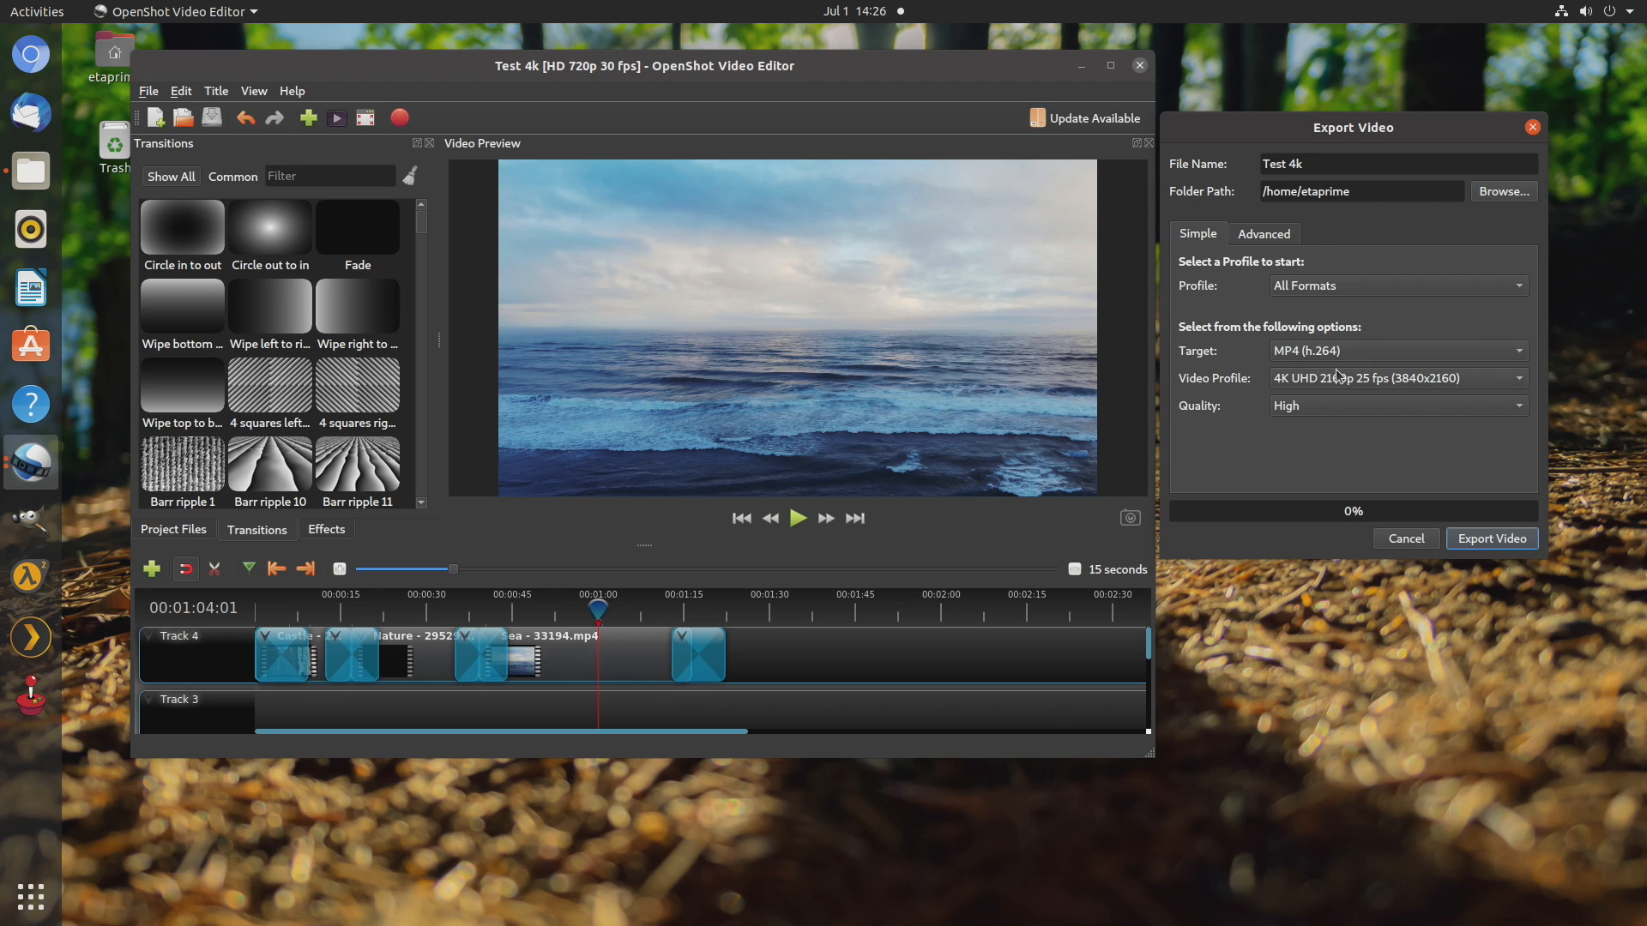
mouse_move(1192, 394)
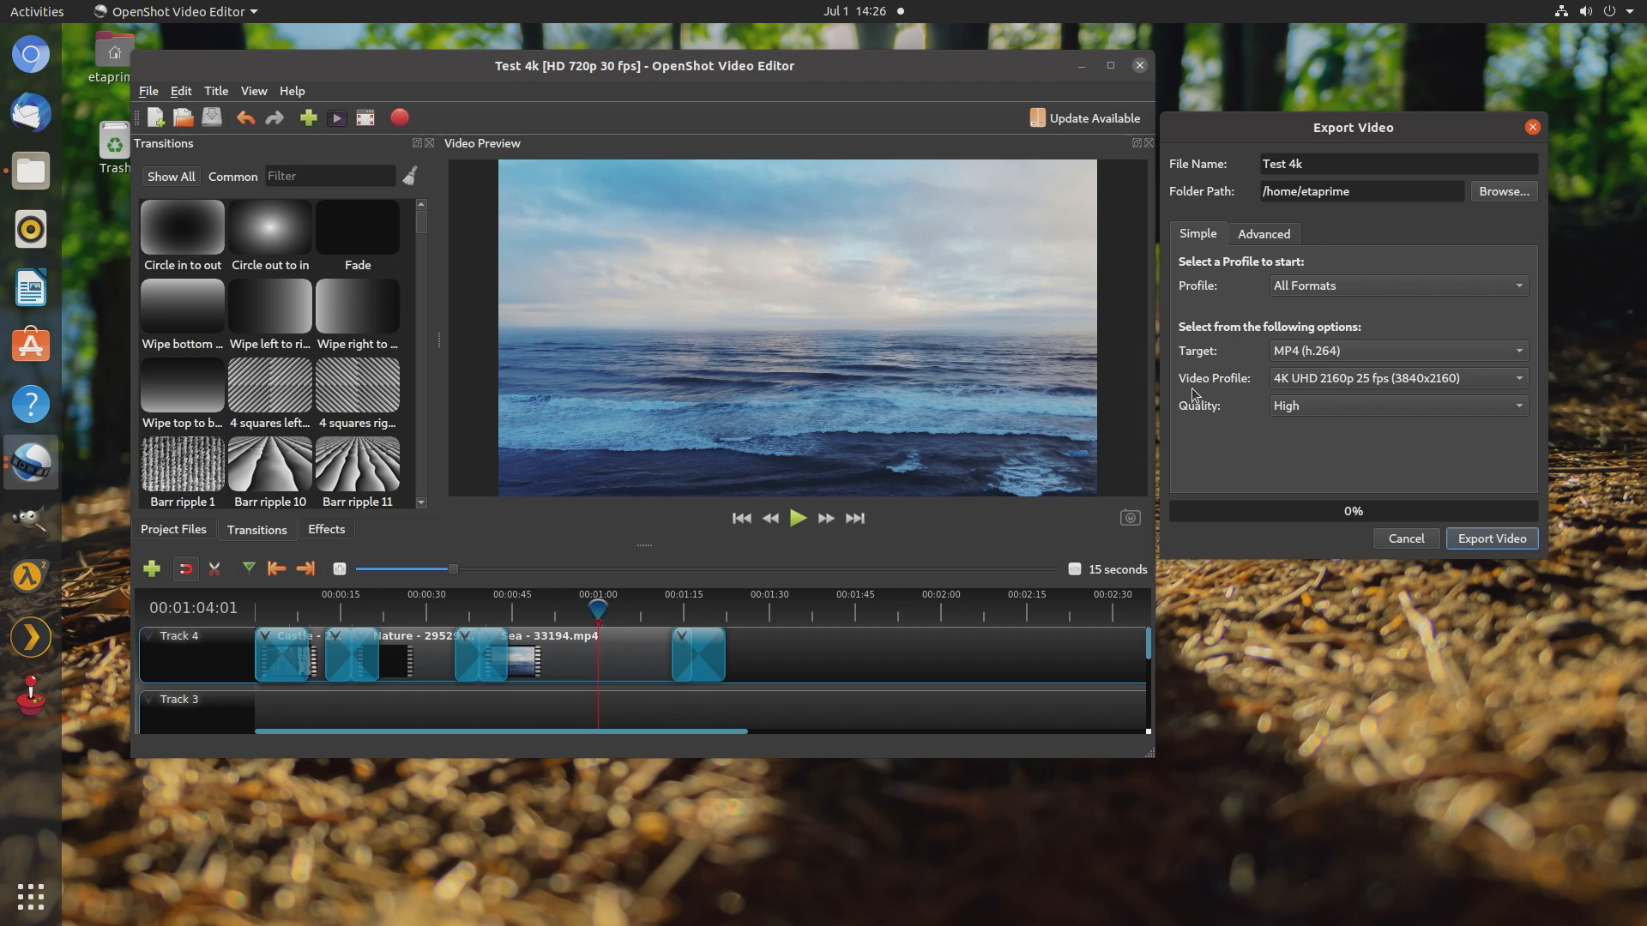
mouse_move(1372, 387)
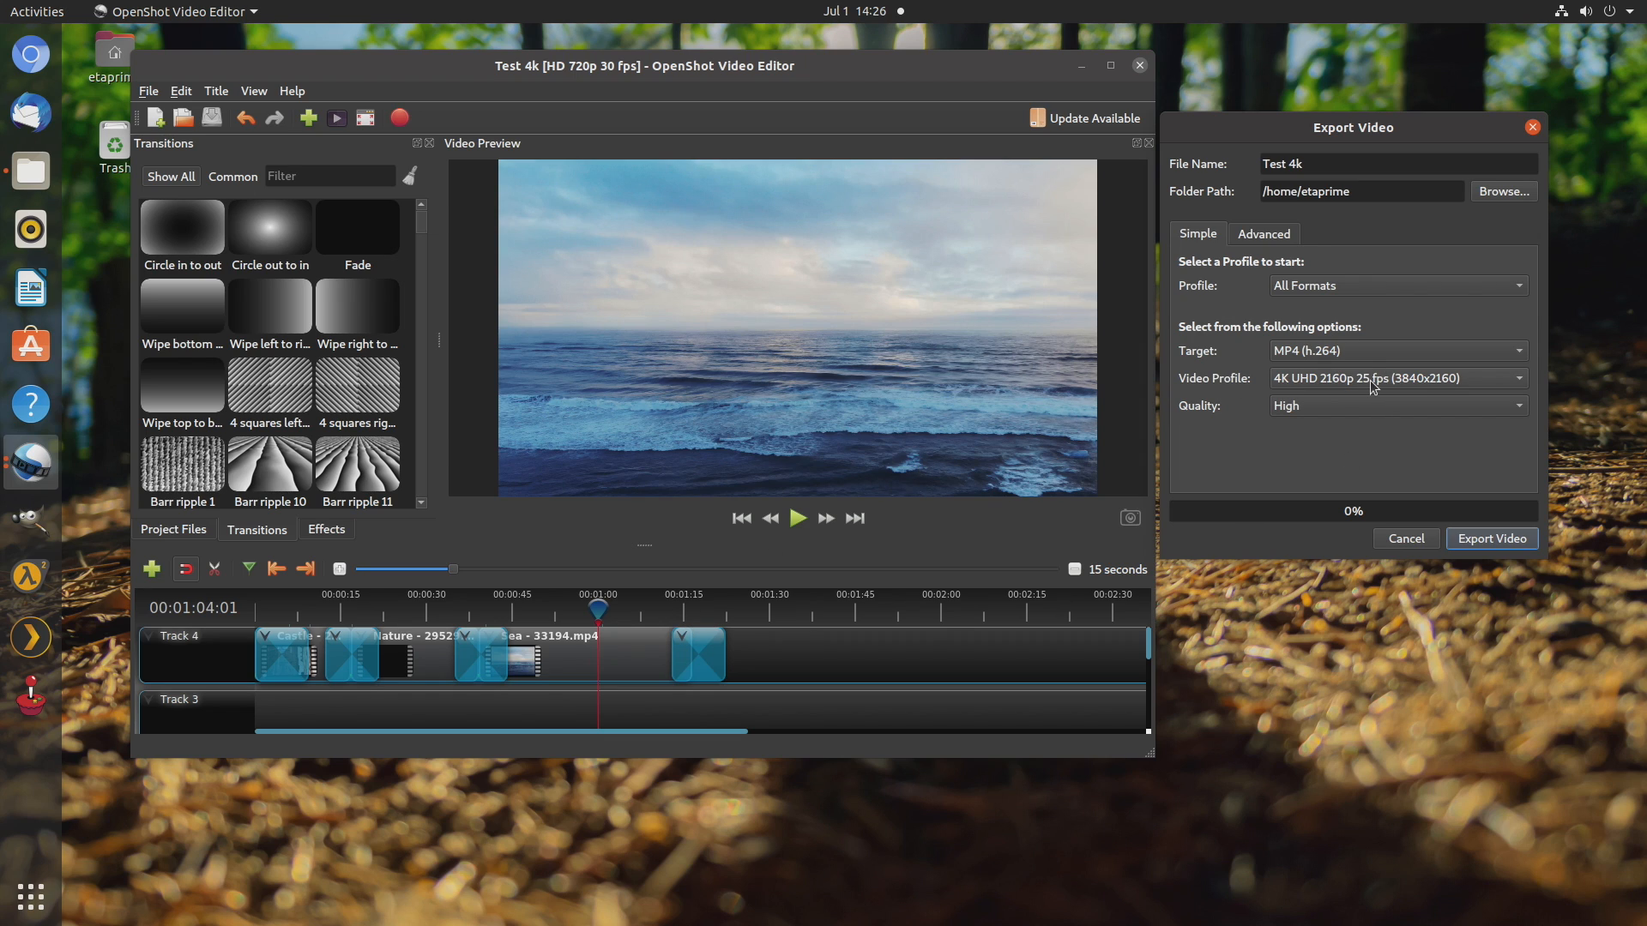
mouse_move(1287, 397)
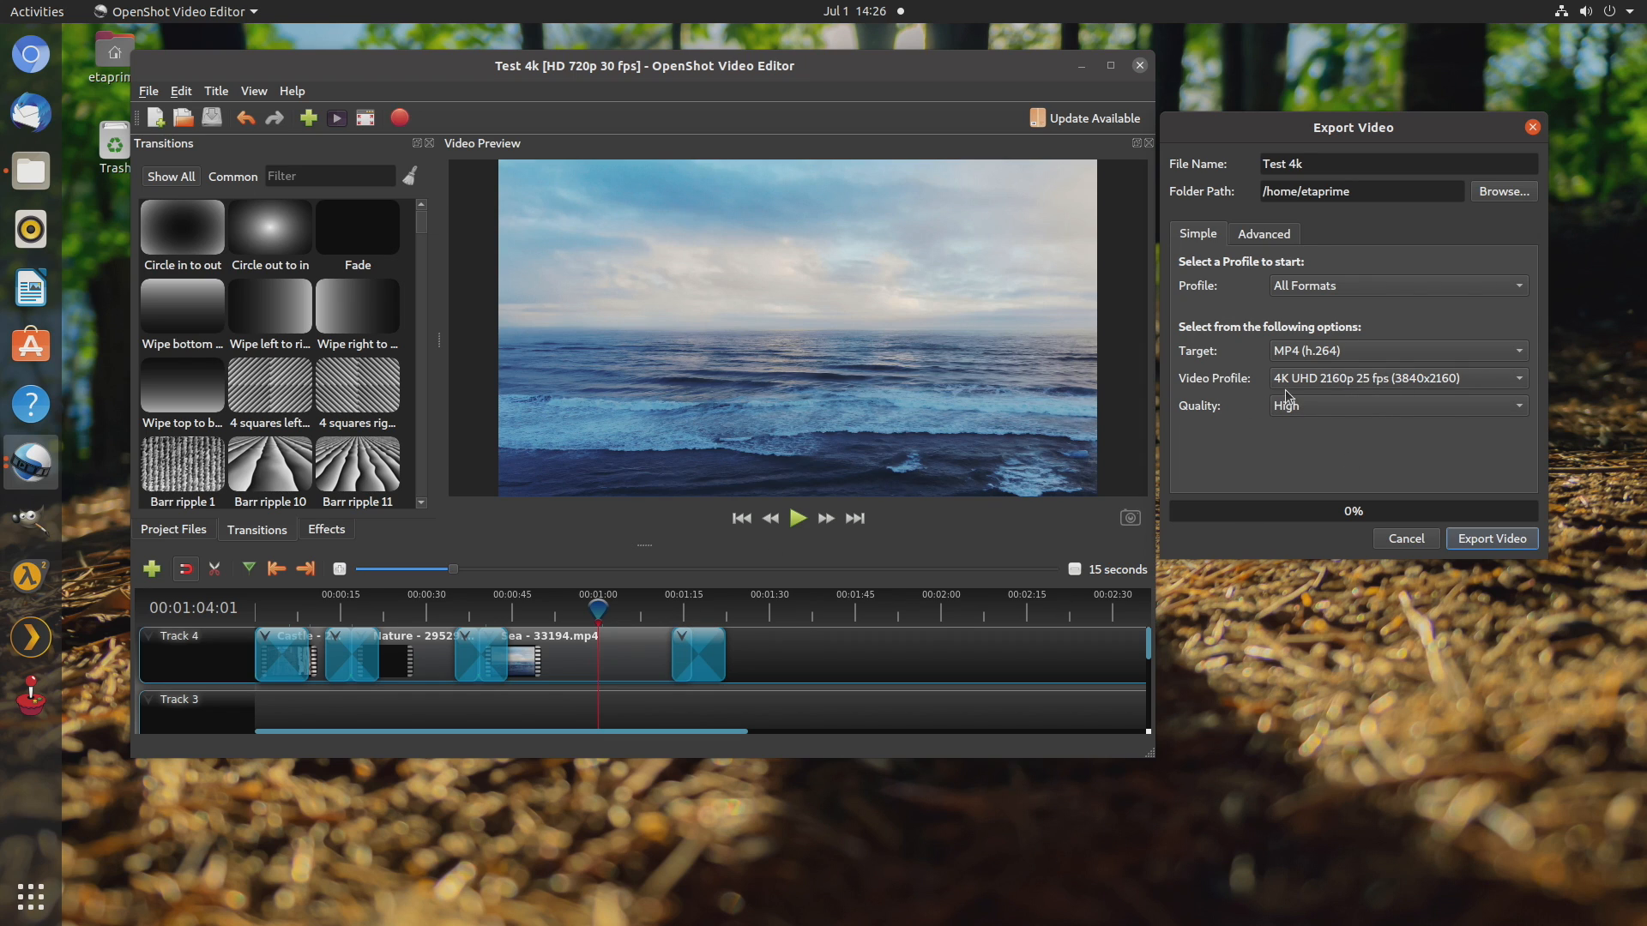
left_click(1397, 406)
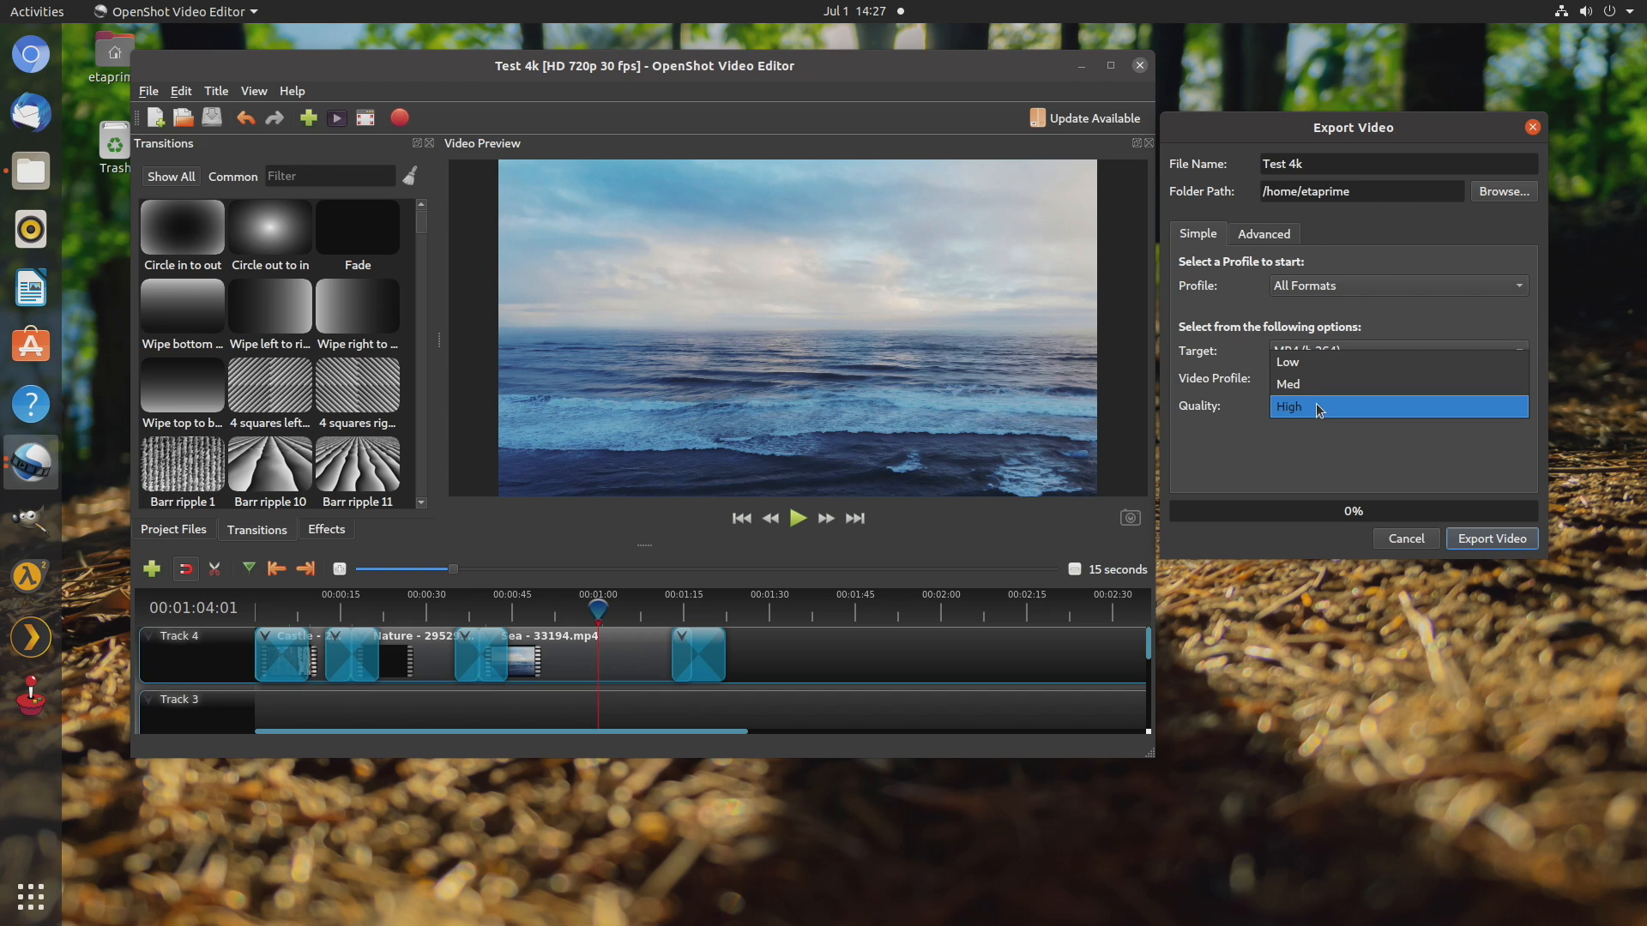
left_click(1288, 406)
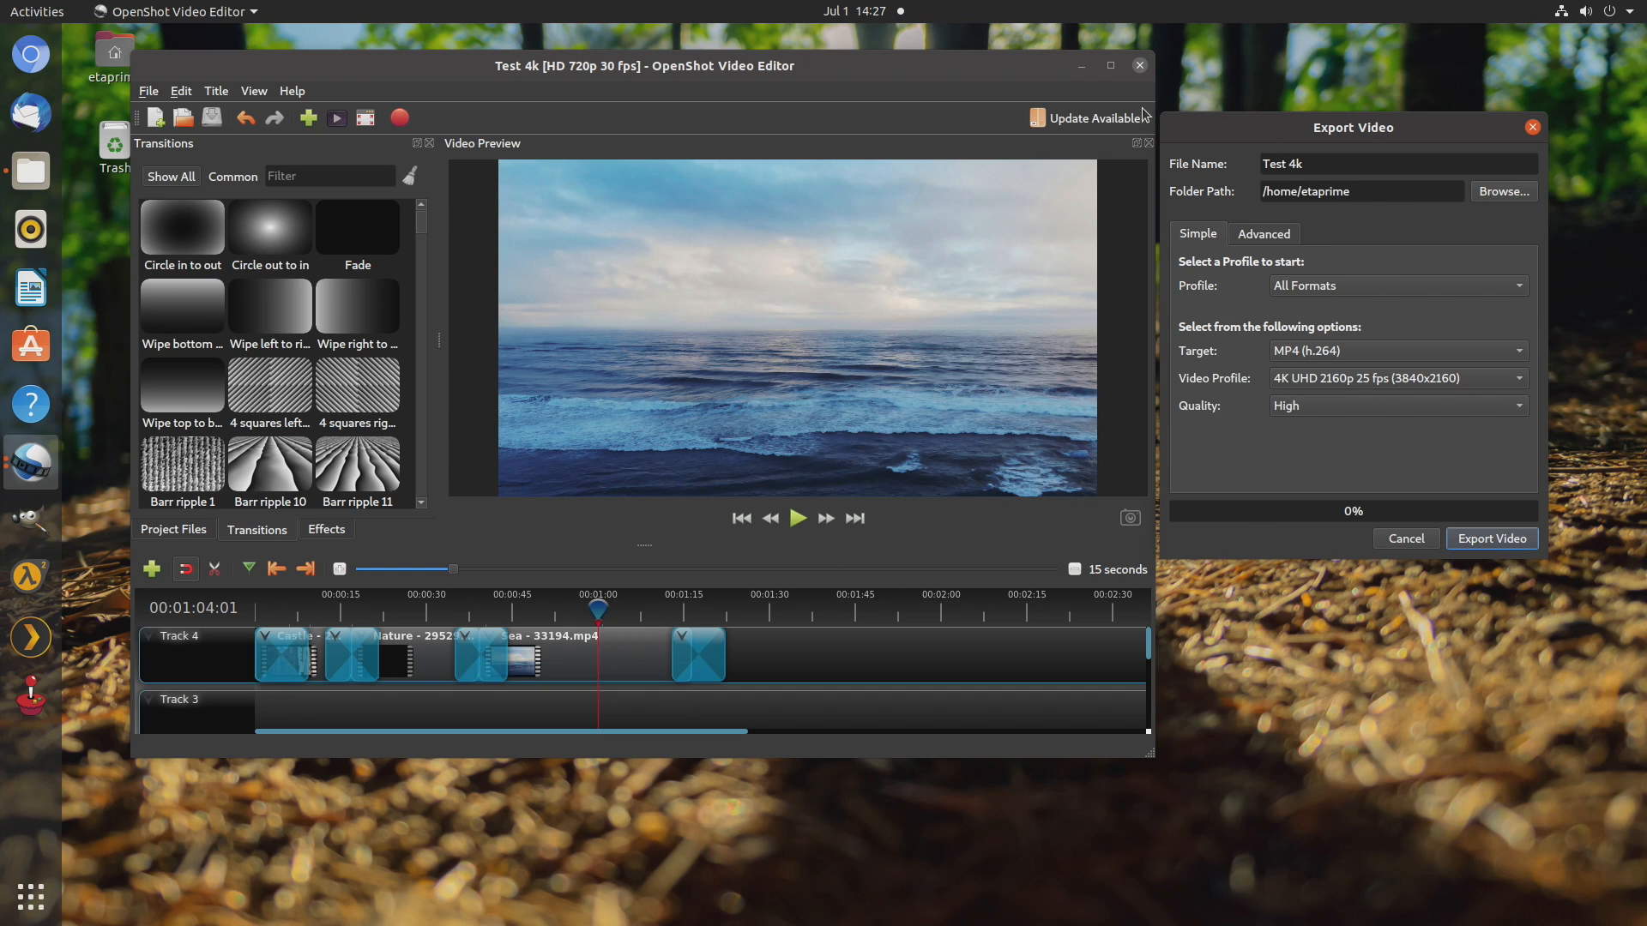
left_click(928, 275)
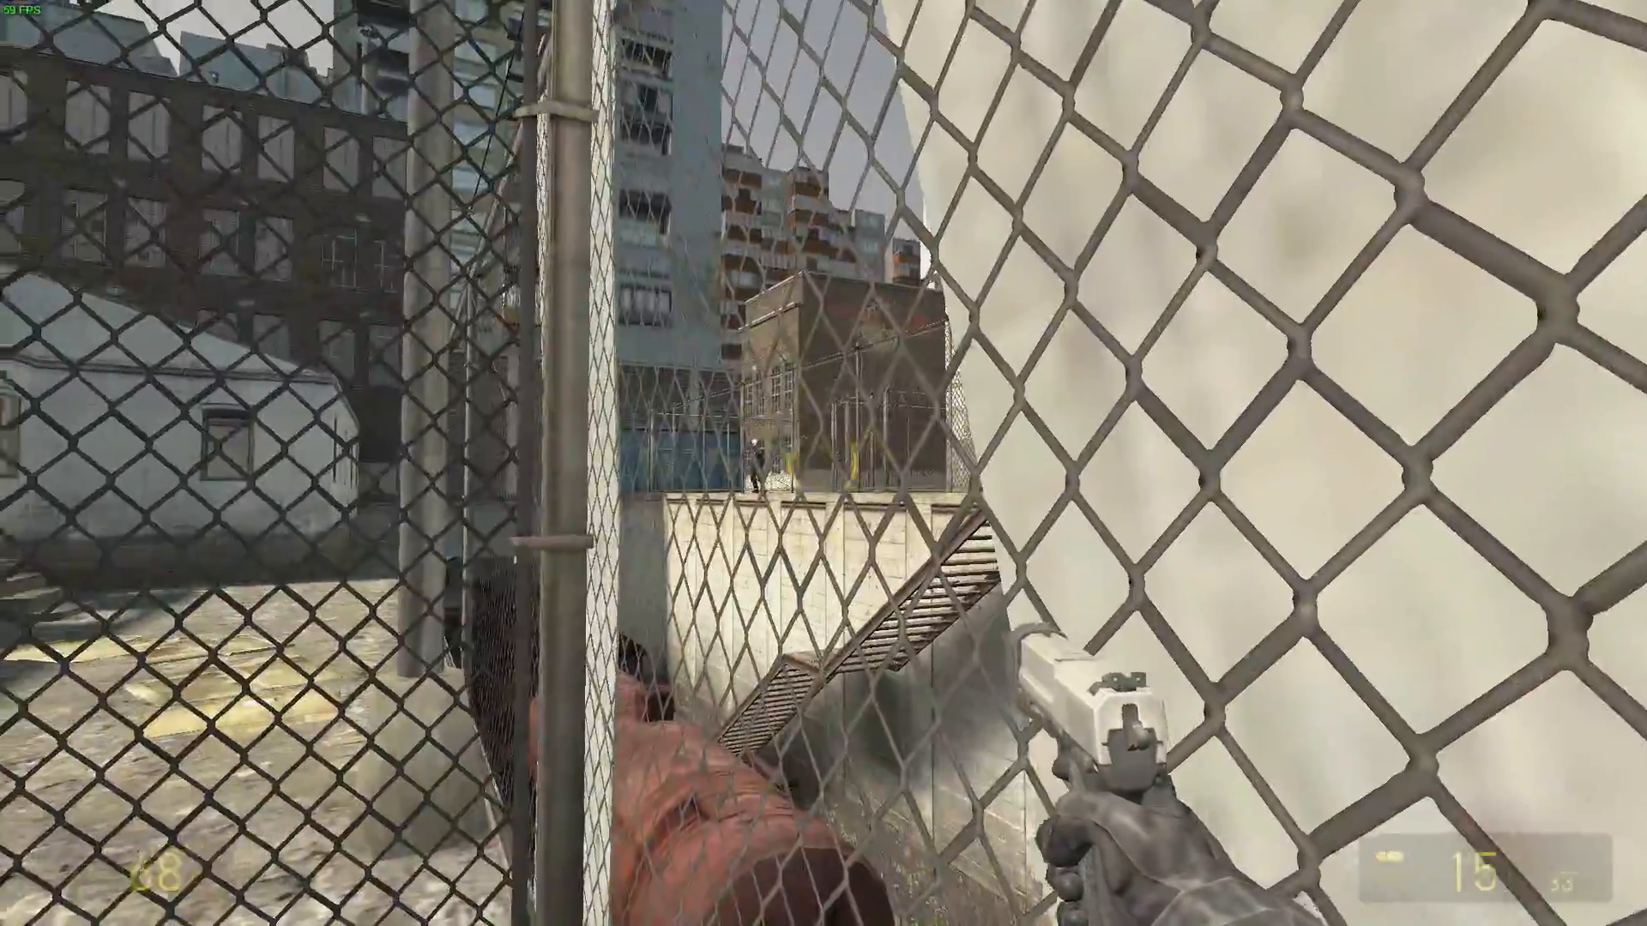
Fire the pistol while fighting behind the chain-link fence in Half-Life 2
left_click(823, 463)
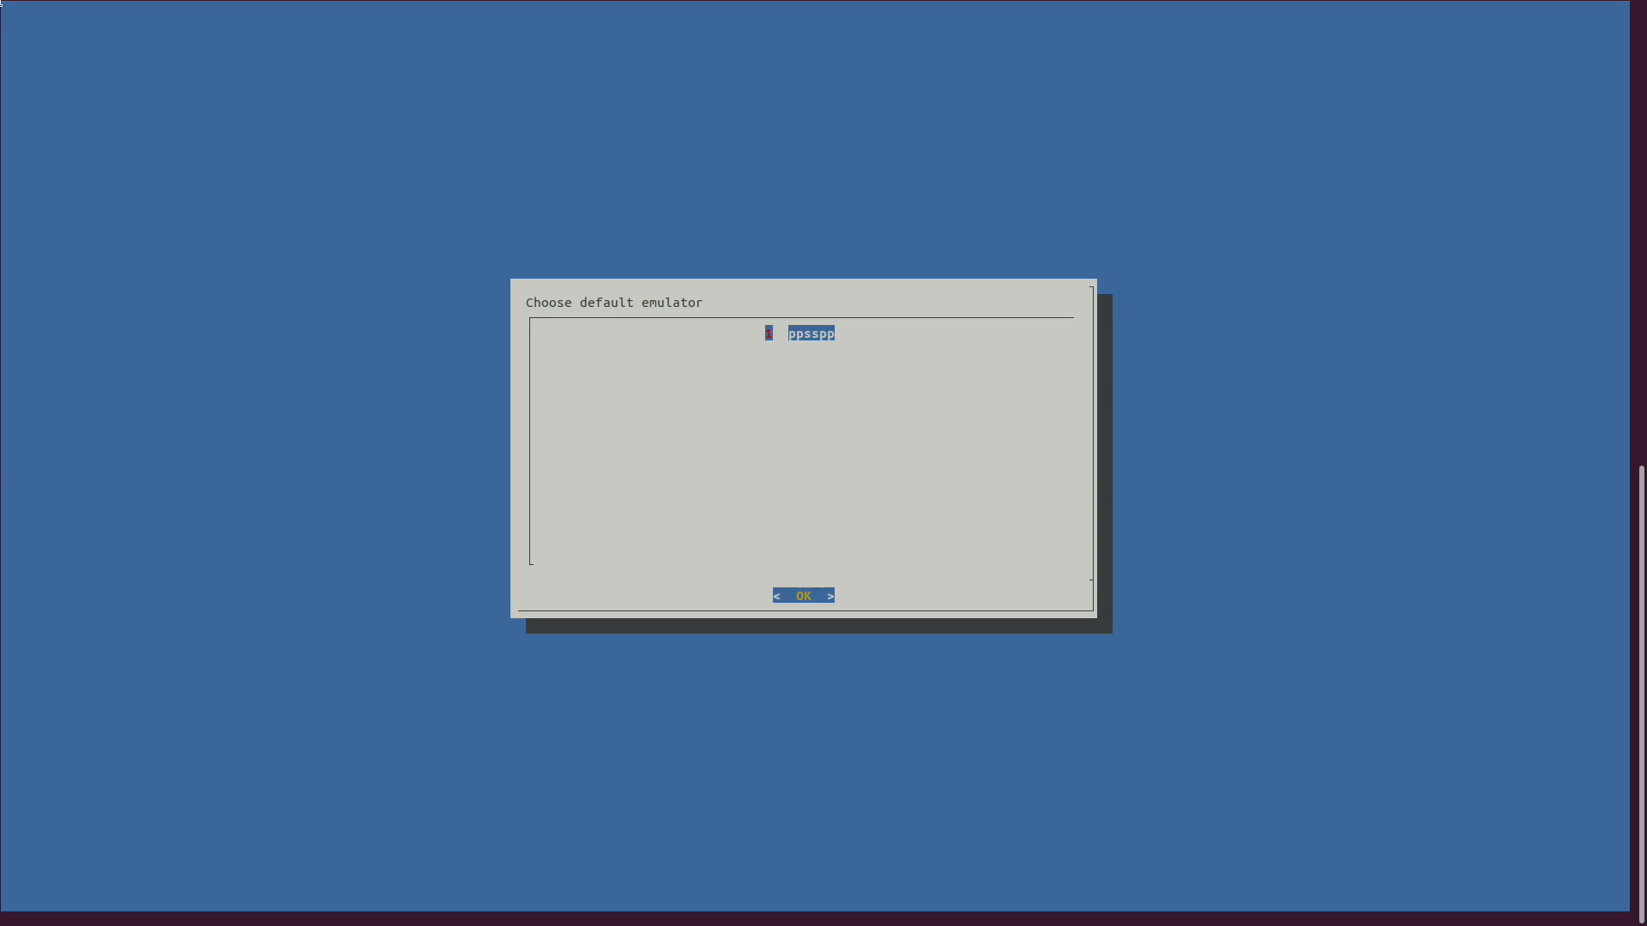
Confirm ppsspp as the default emulator in the Choose default emulator dialog
left_click(803, 595)
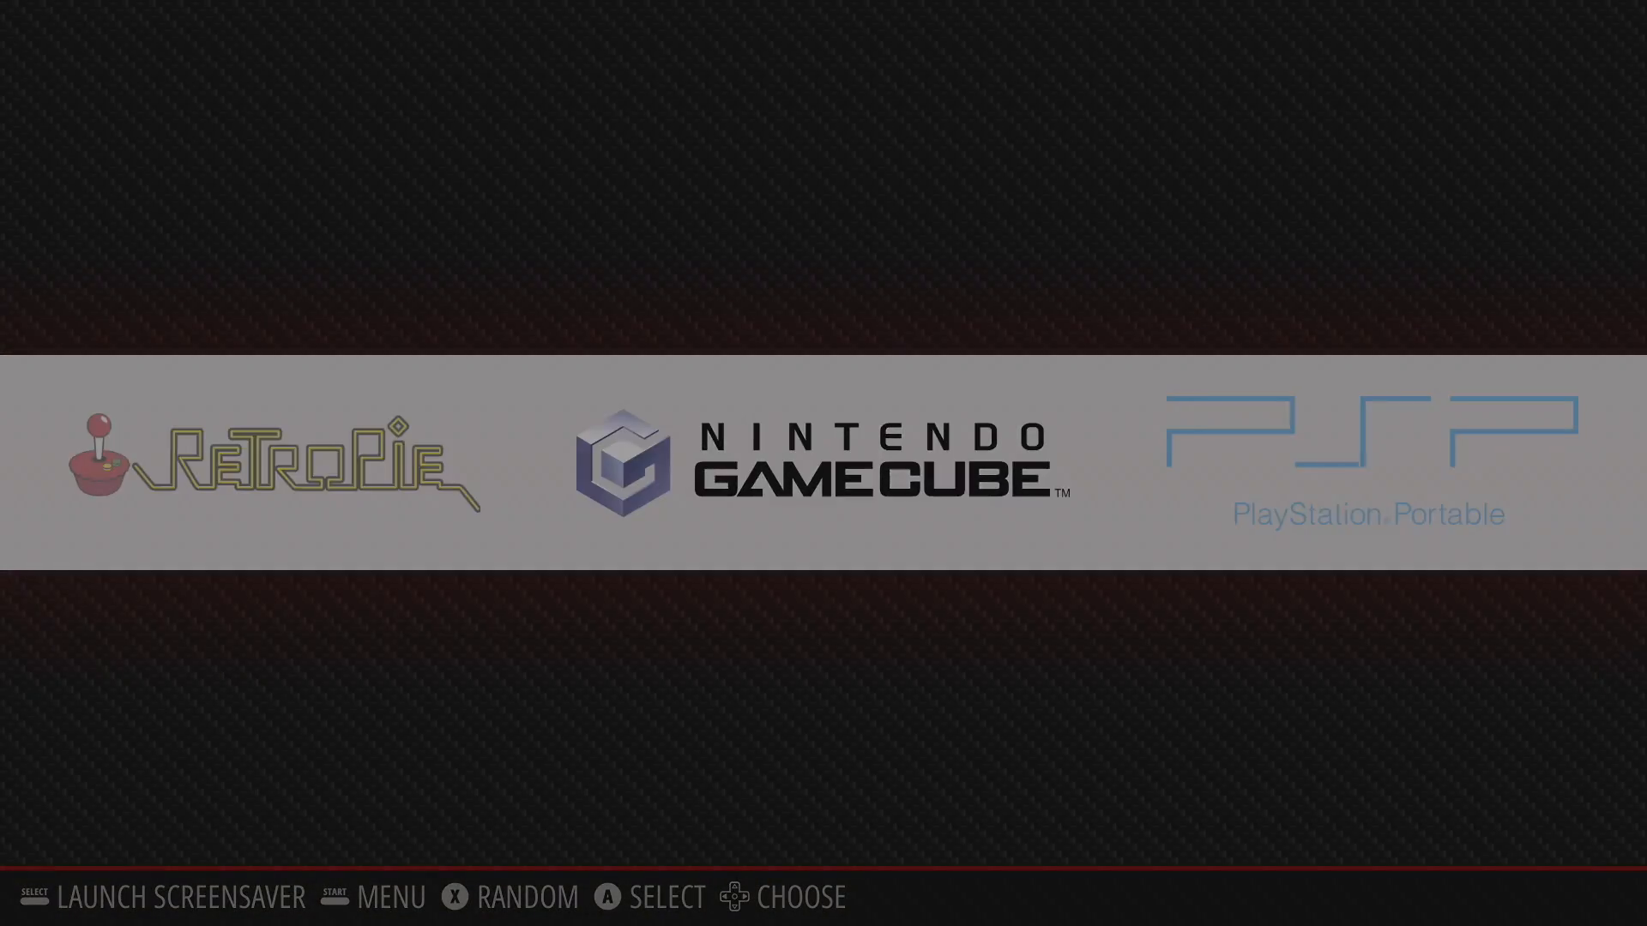
Quit EmulationStation to return to the Ubuntu Activities overview
left_click(822, 462)
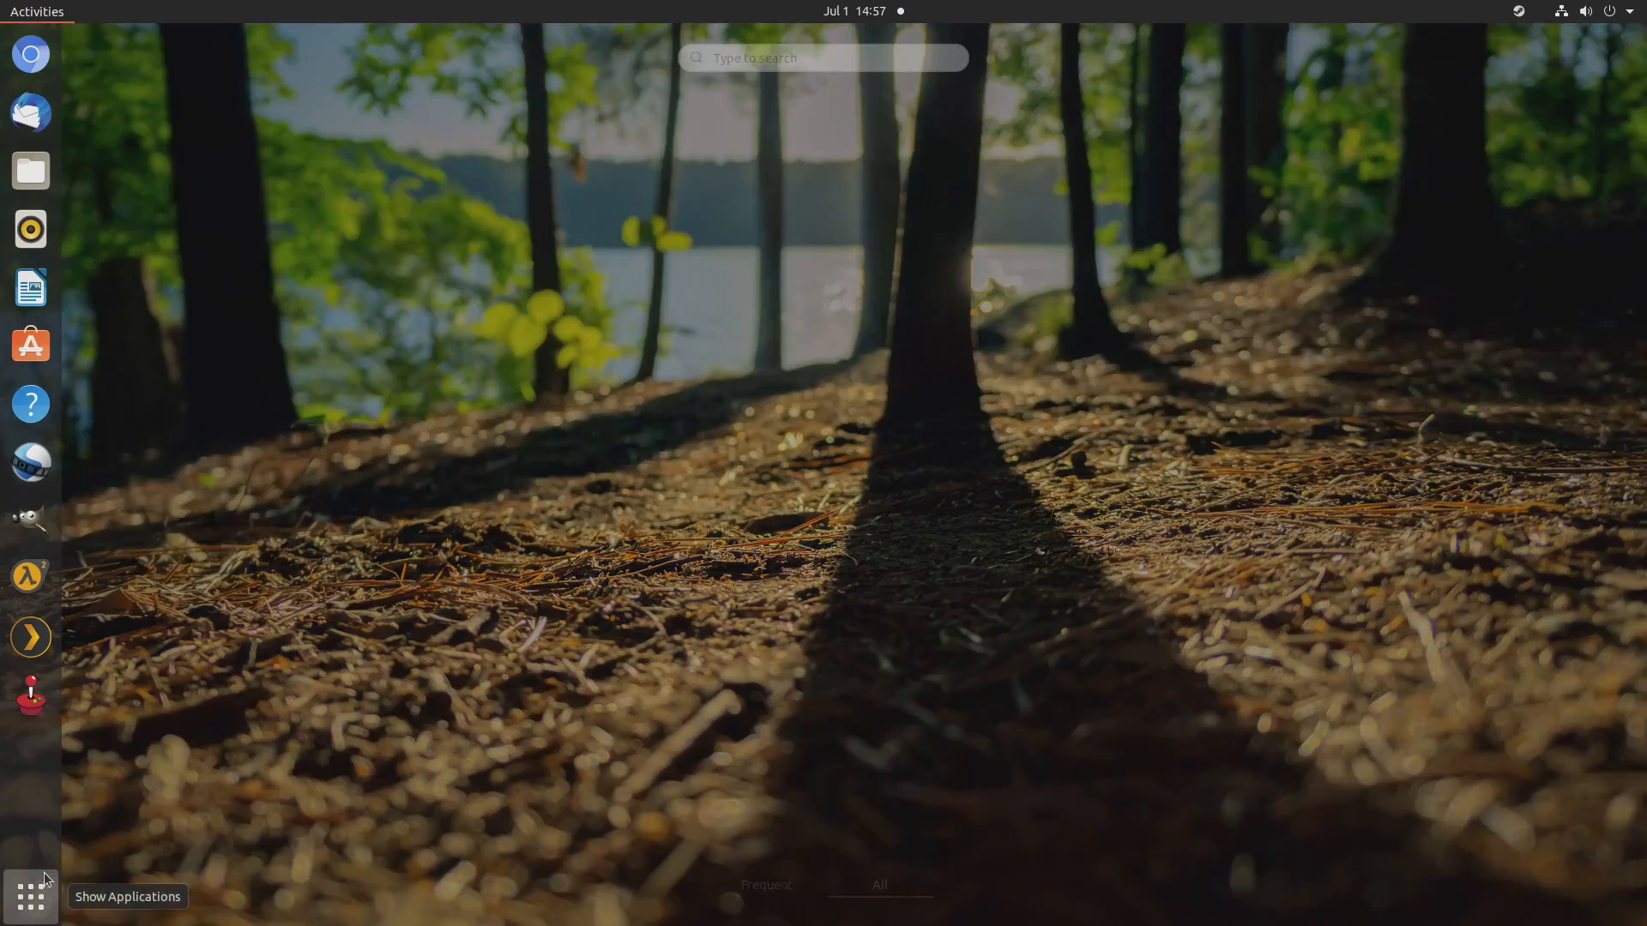
Open the GNOME application grid, close it, then reopen it showing Blender, DOOM and LibreOffice
left_click(31, 895)
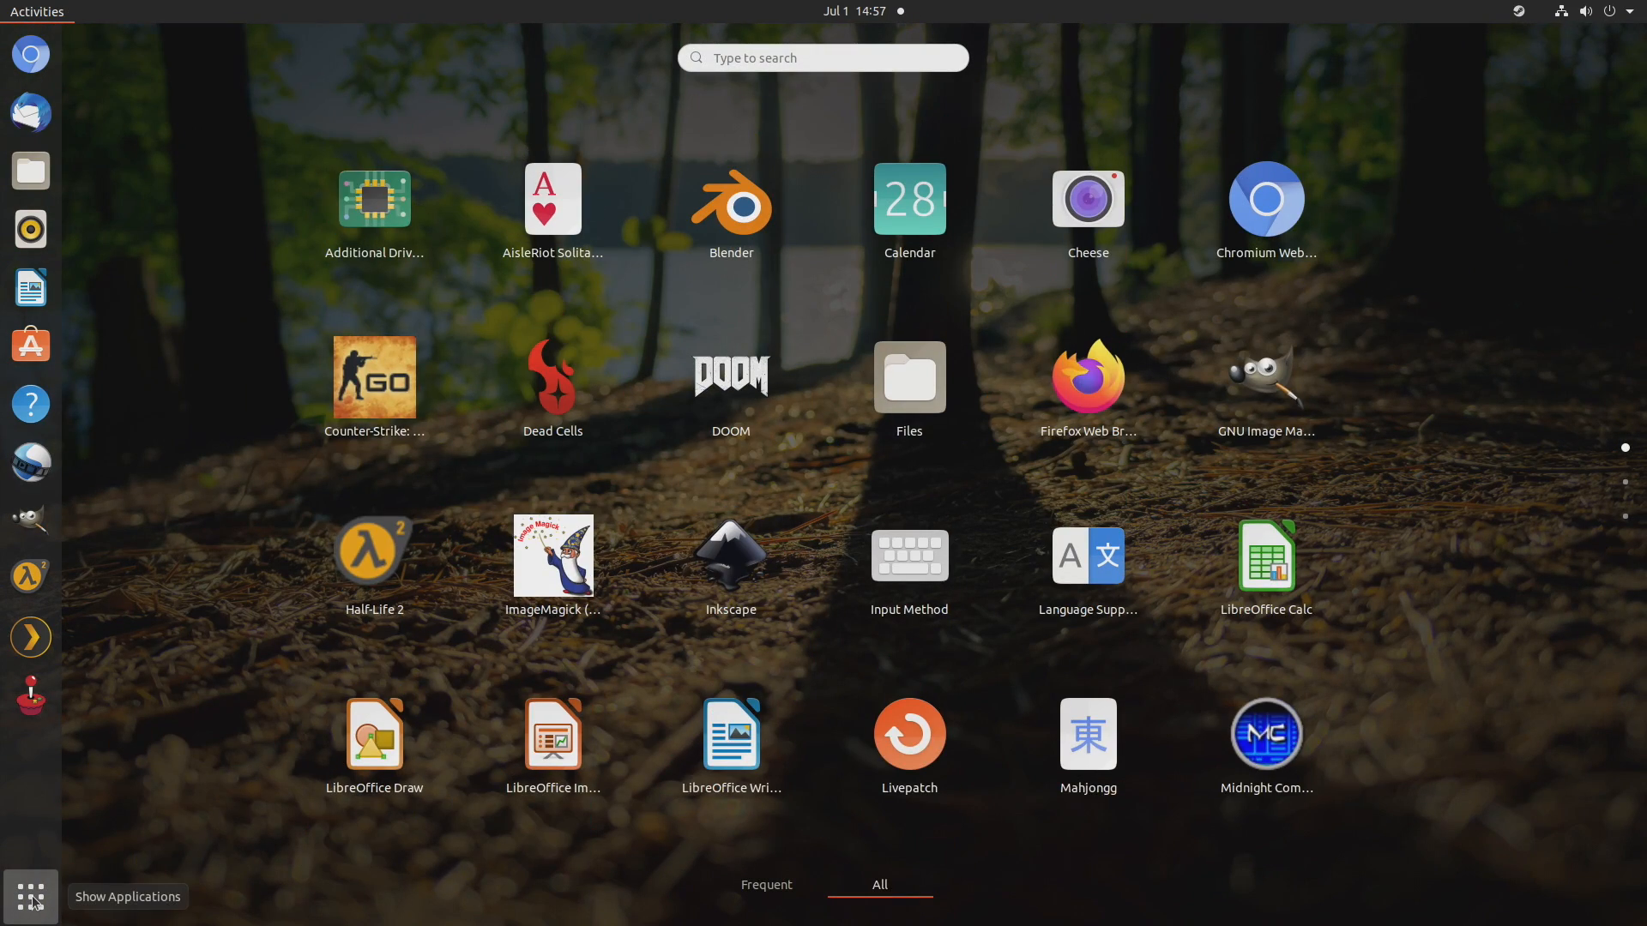
left_click(31, 895)
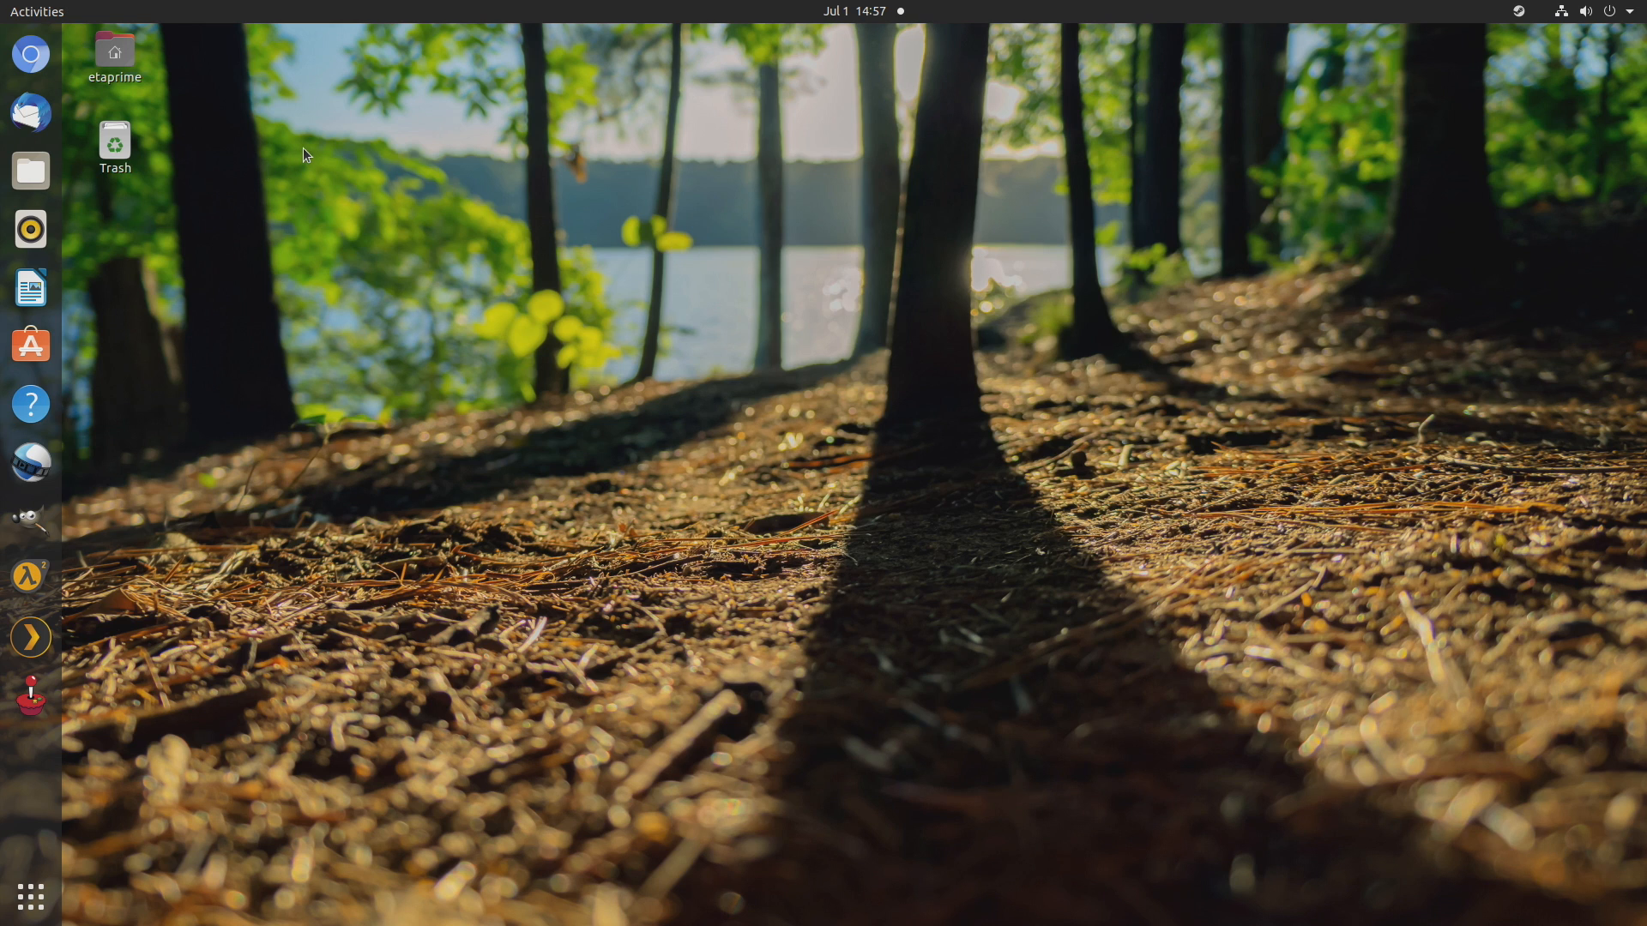
mouse_move(301, 138)
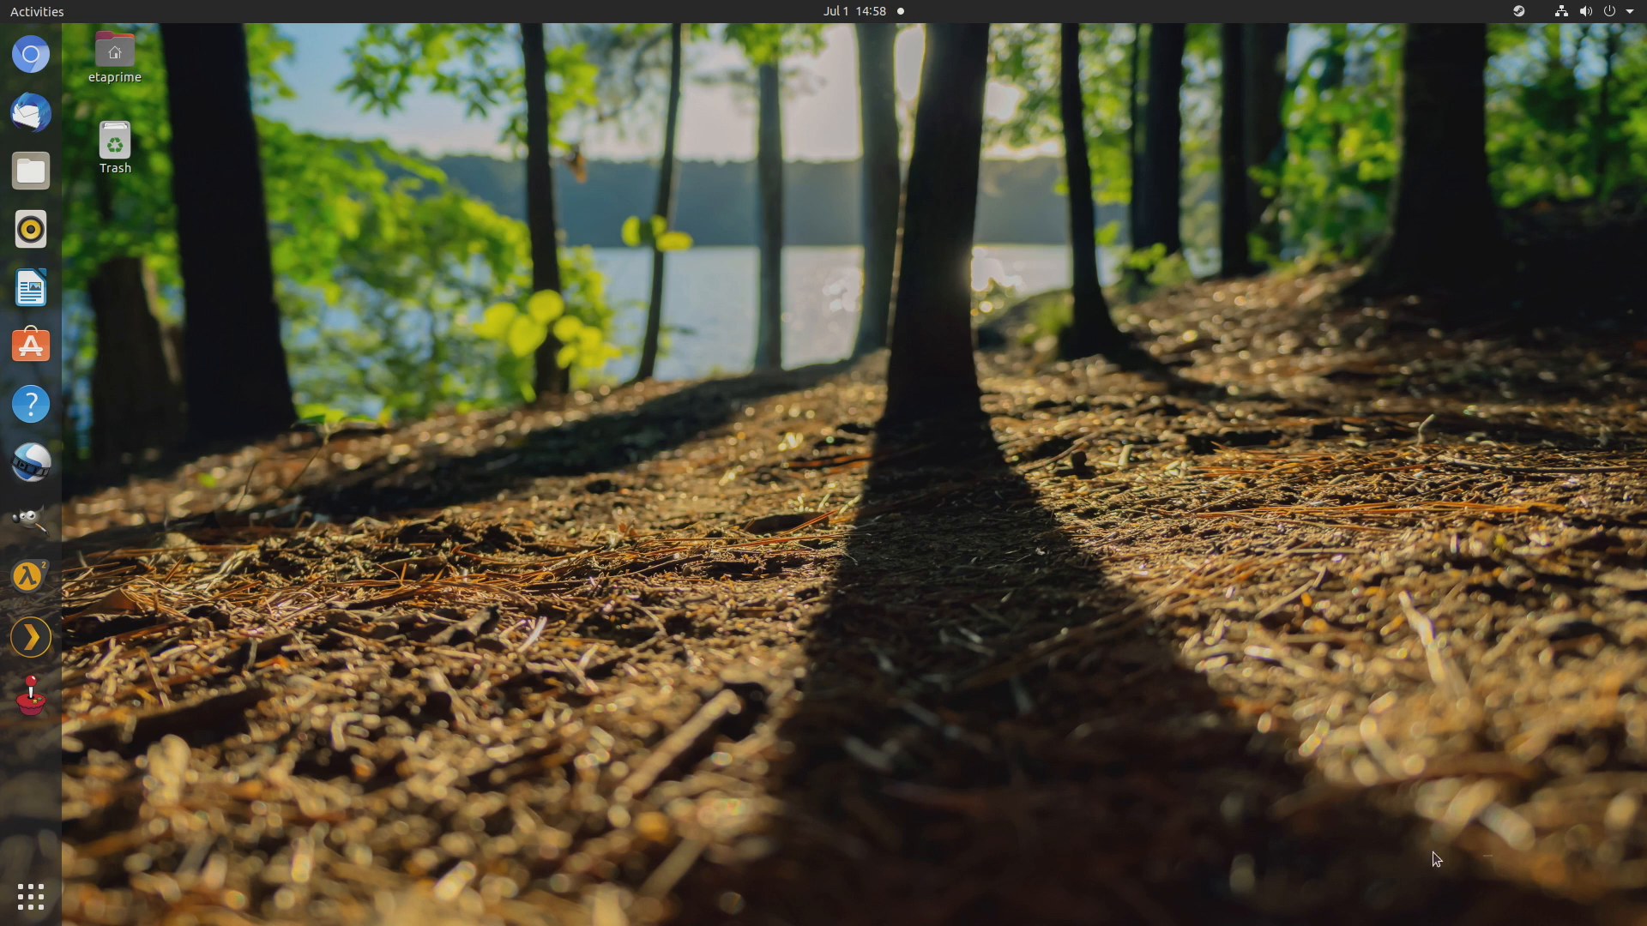
mouse_move(259, 108)
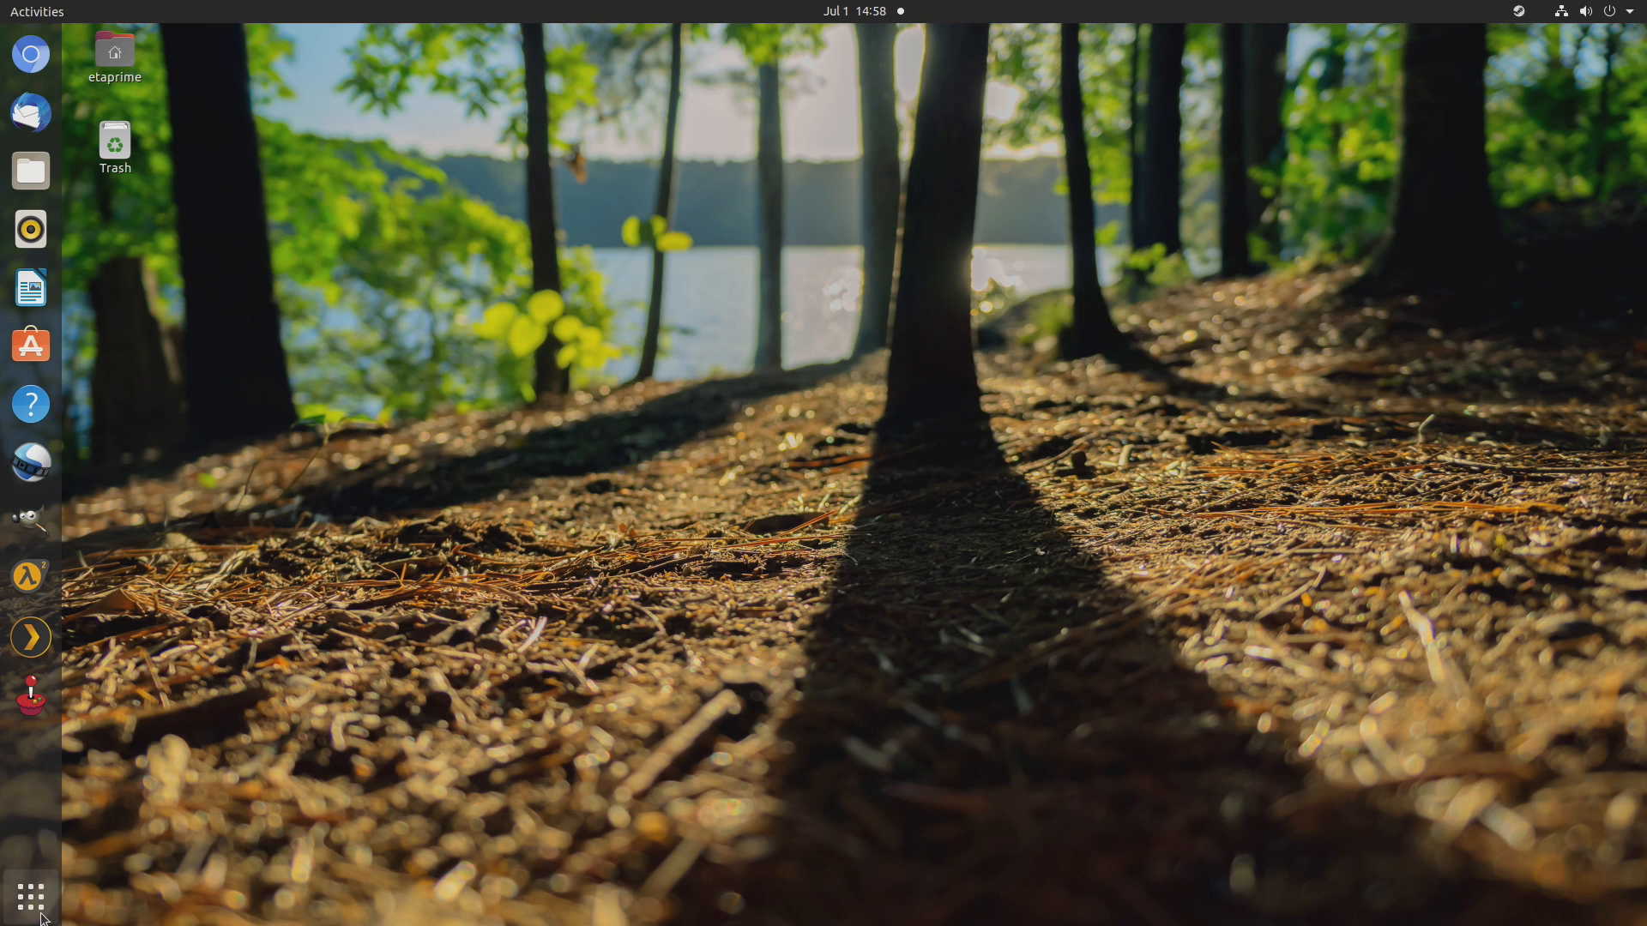
left_click(29, 898)
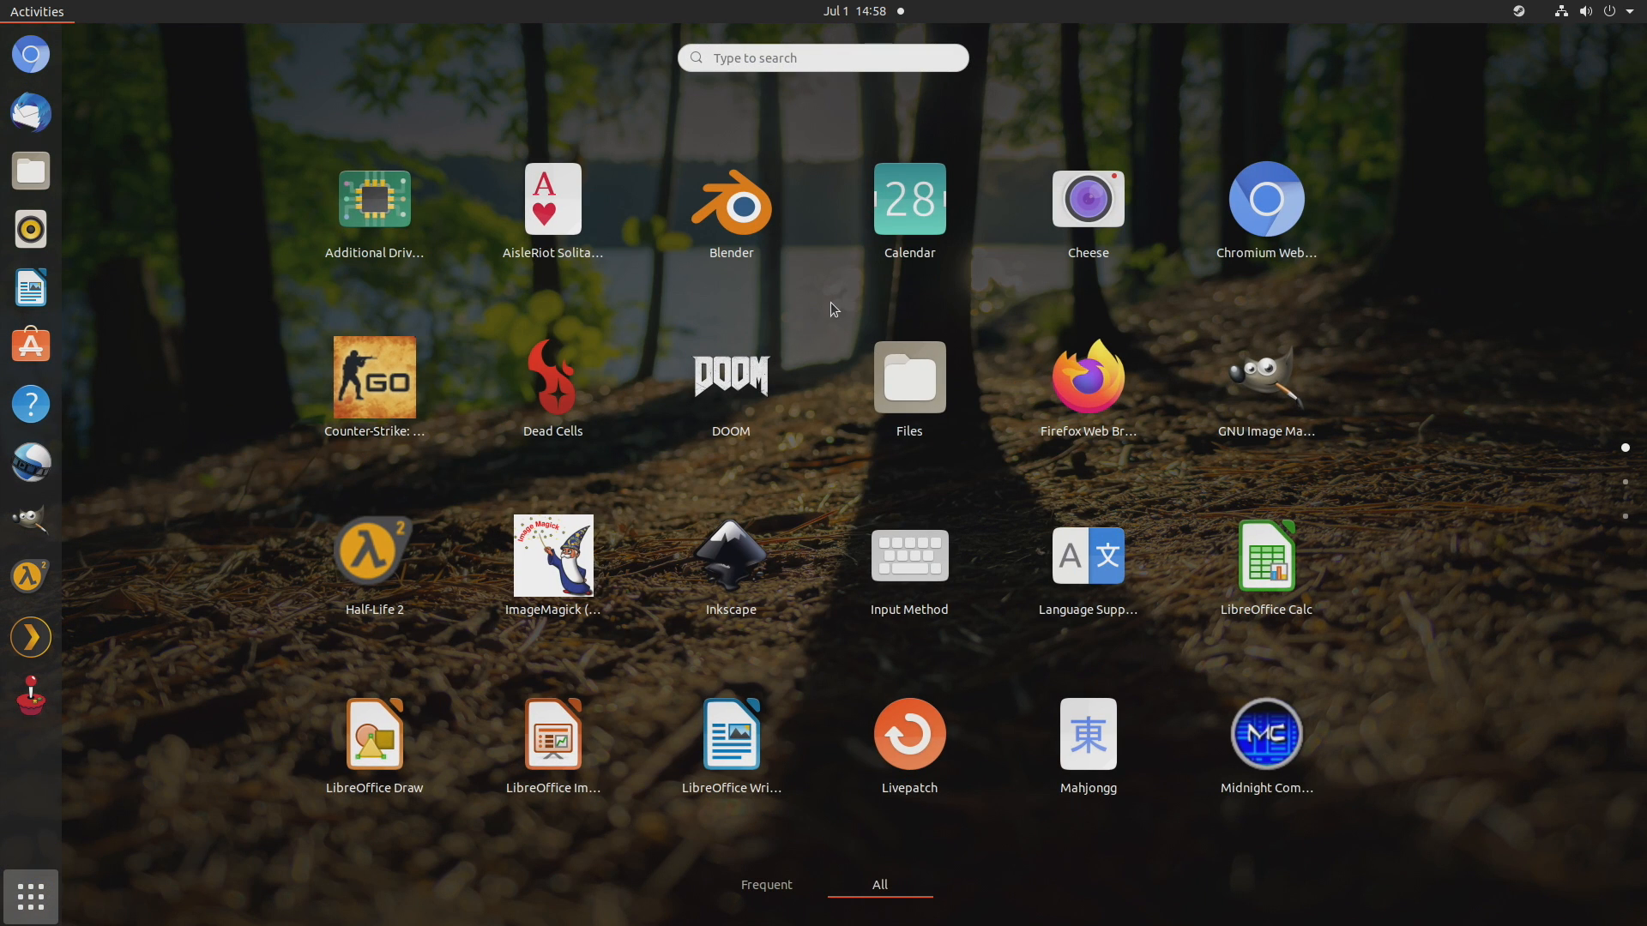